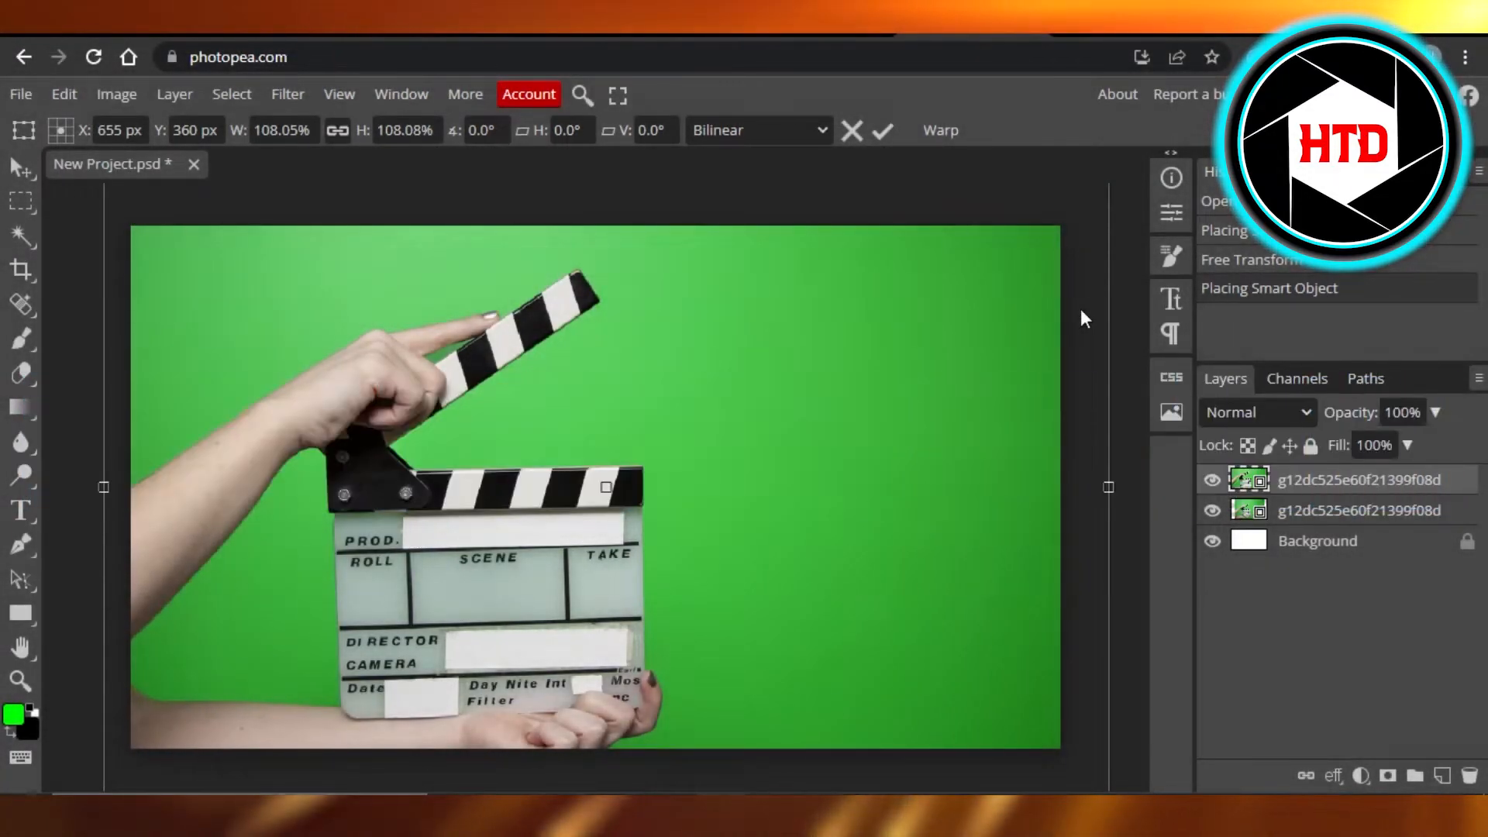
mouse_move(492, 321)
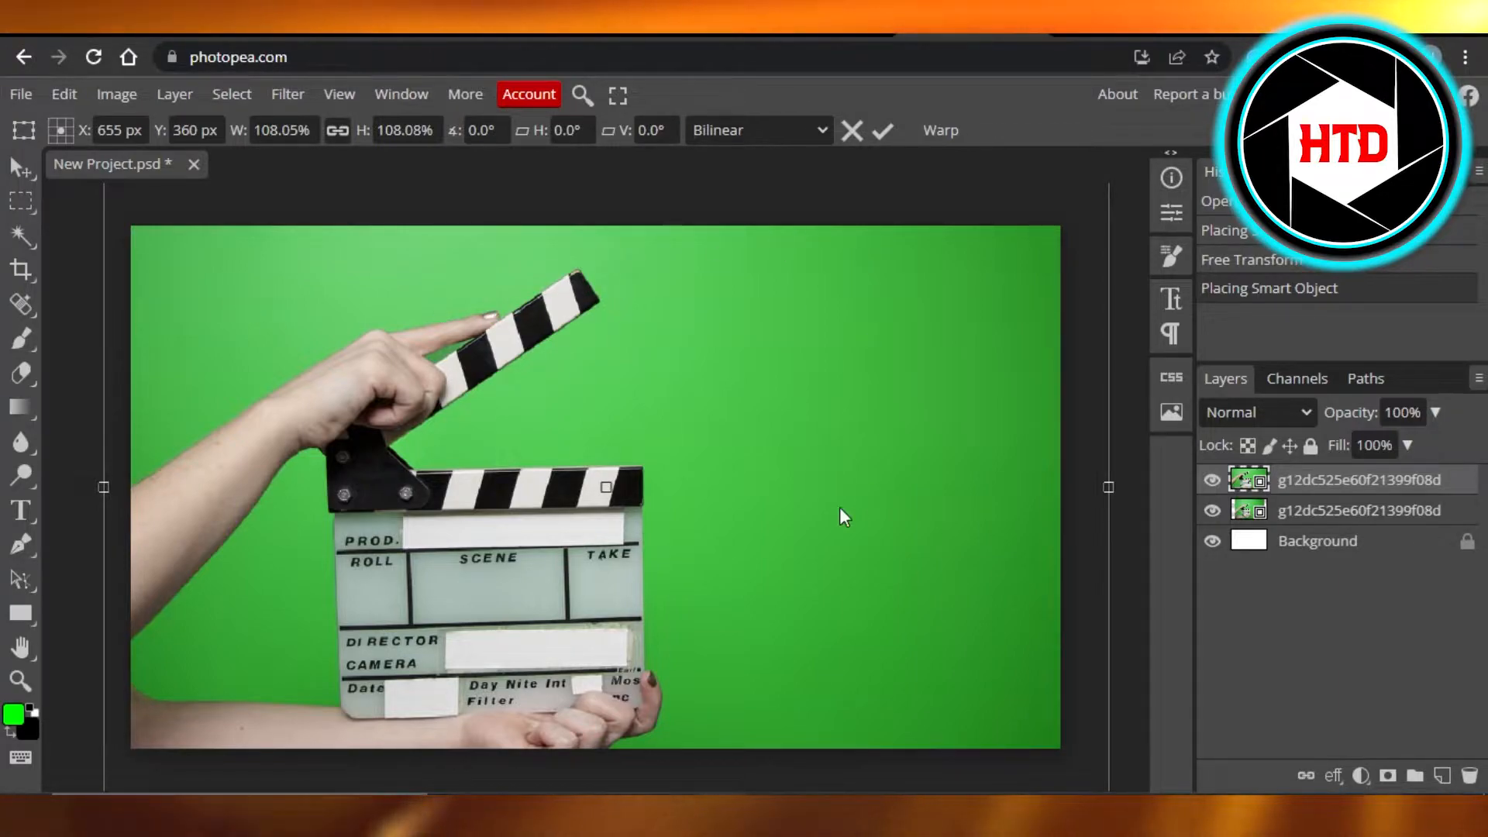
mouse_move(495, 486)
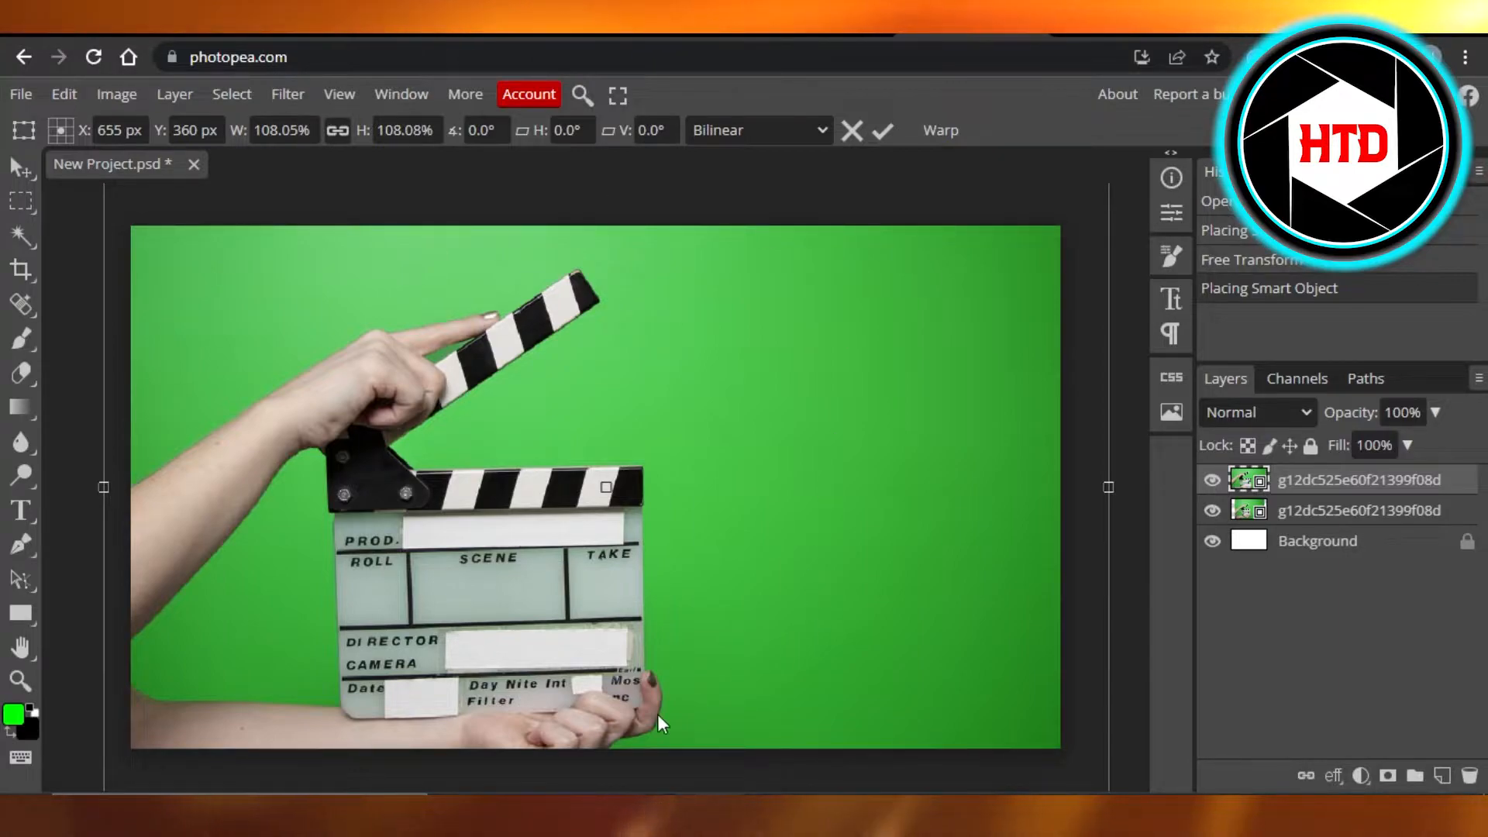
mouse_move(395, 721)
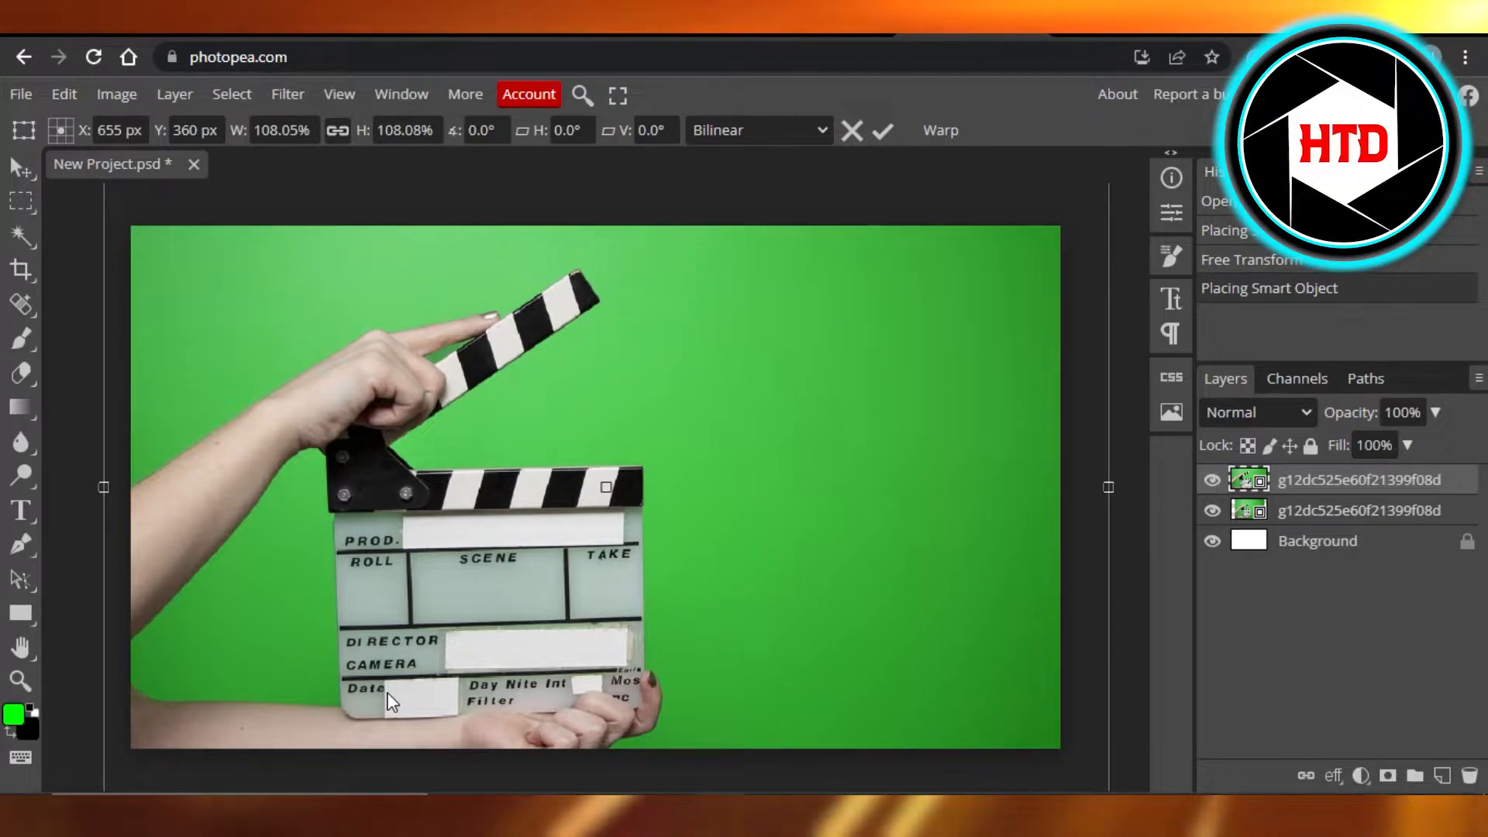
mouse_move(645, 353)
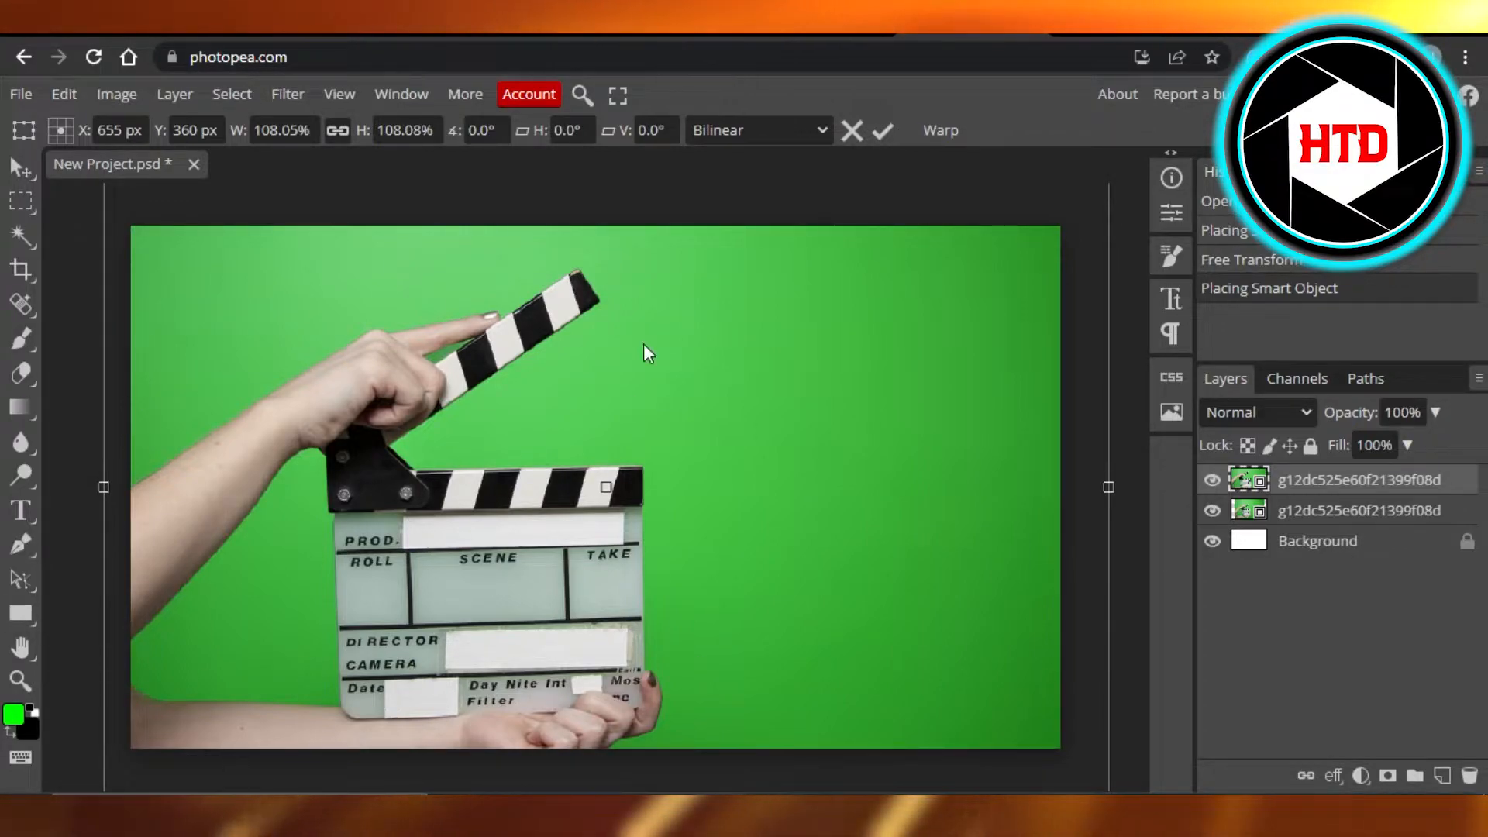
mouse_move(493, 423)
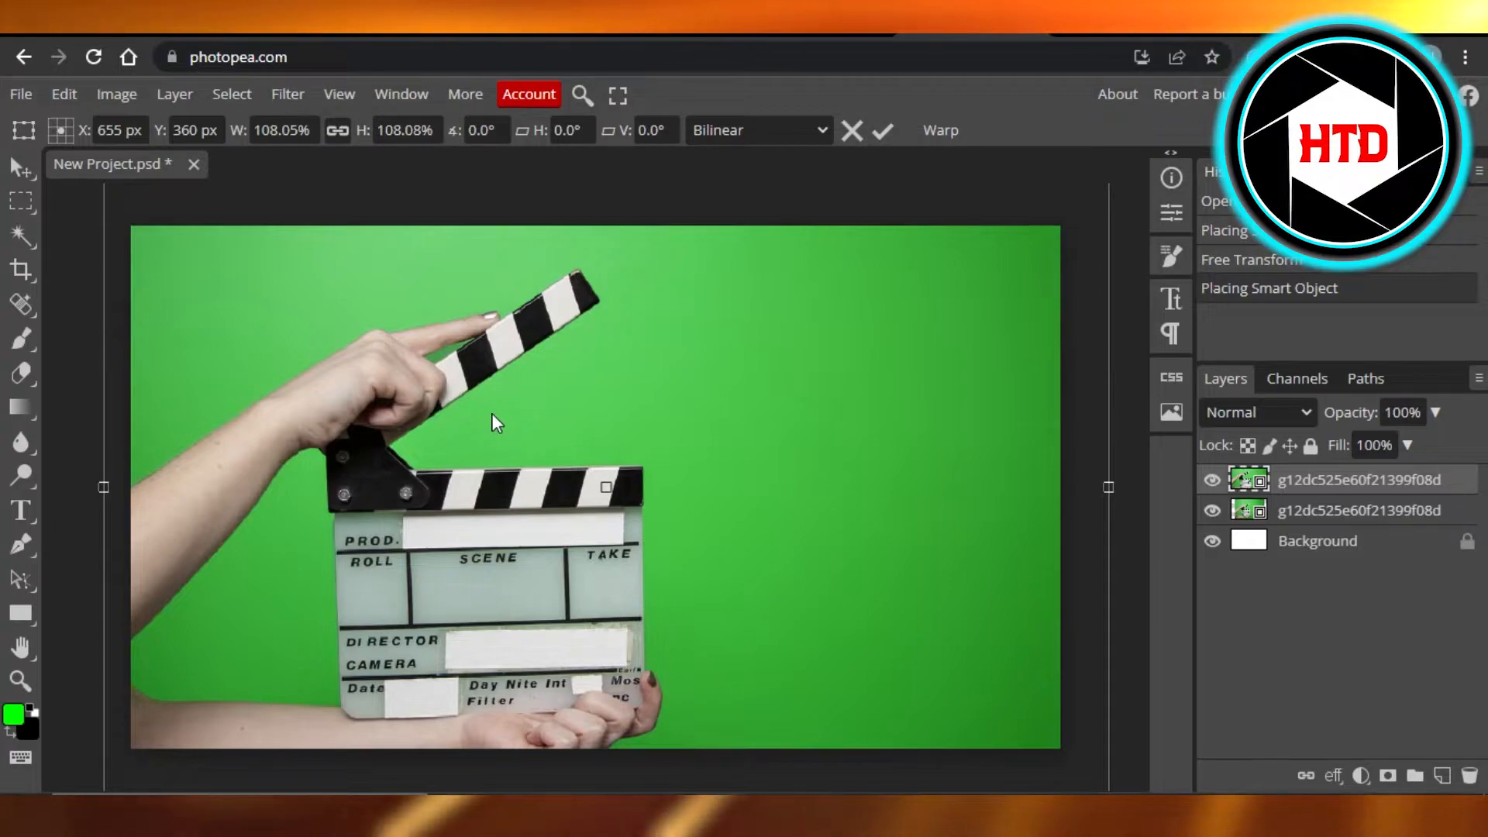
mouse_move(365, 539)
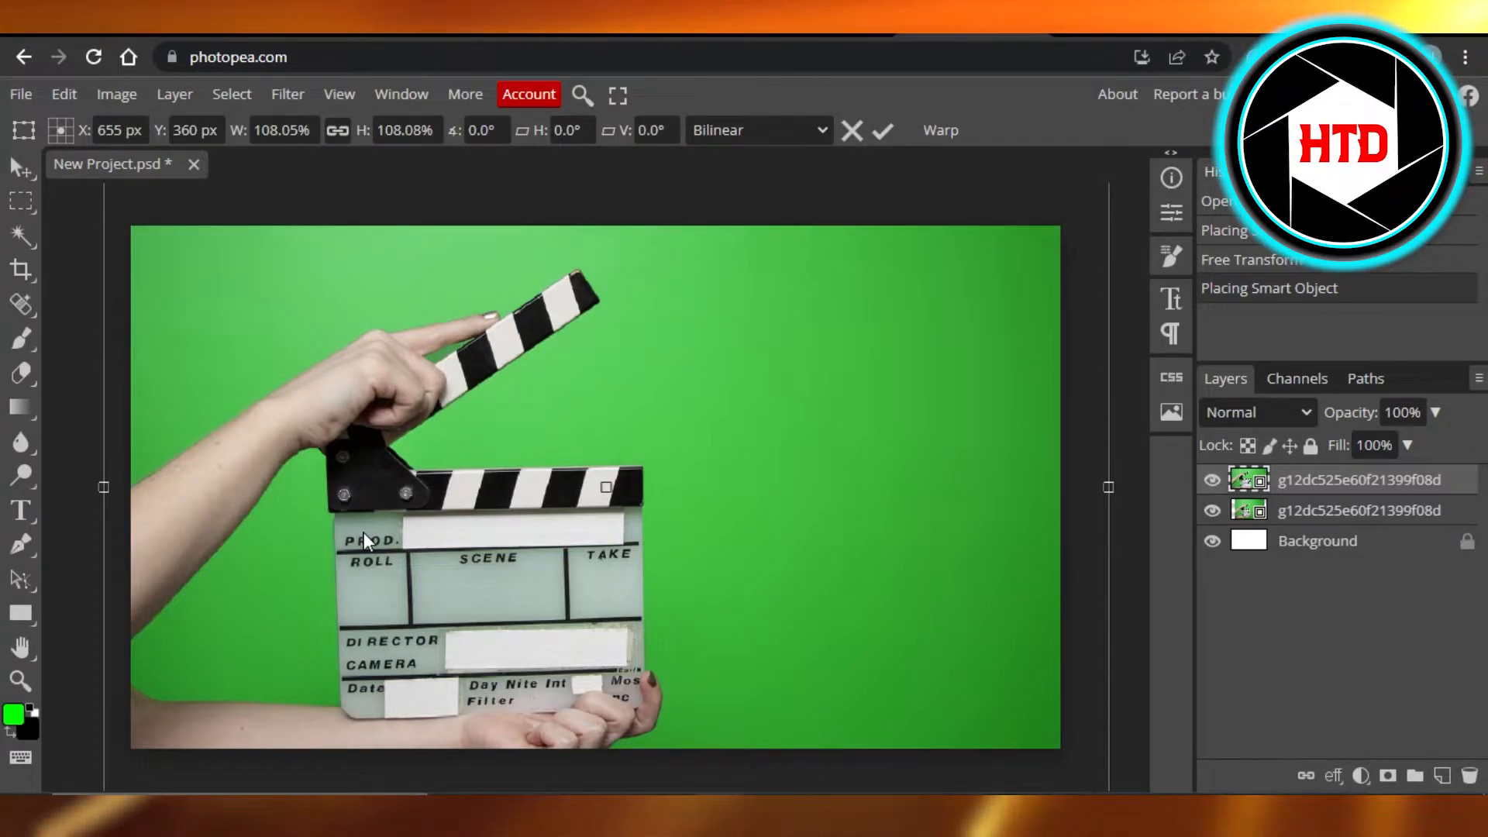
mouse_move(311, 371)
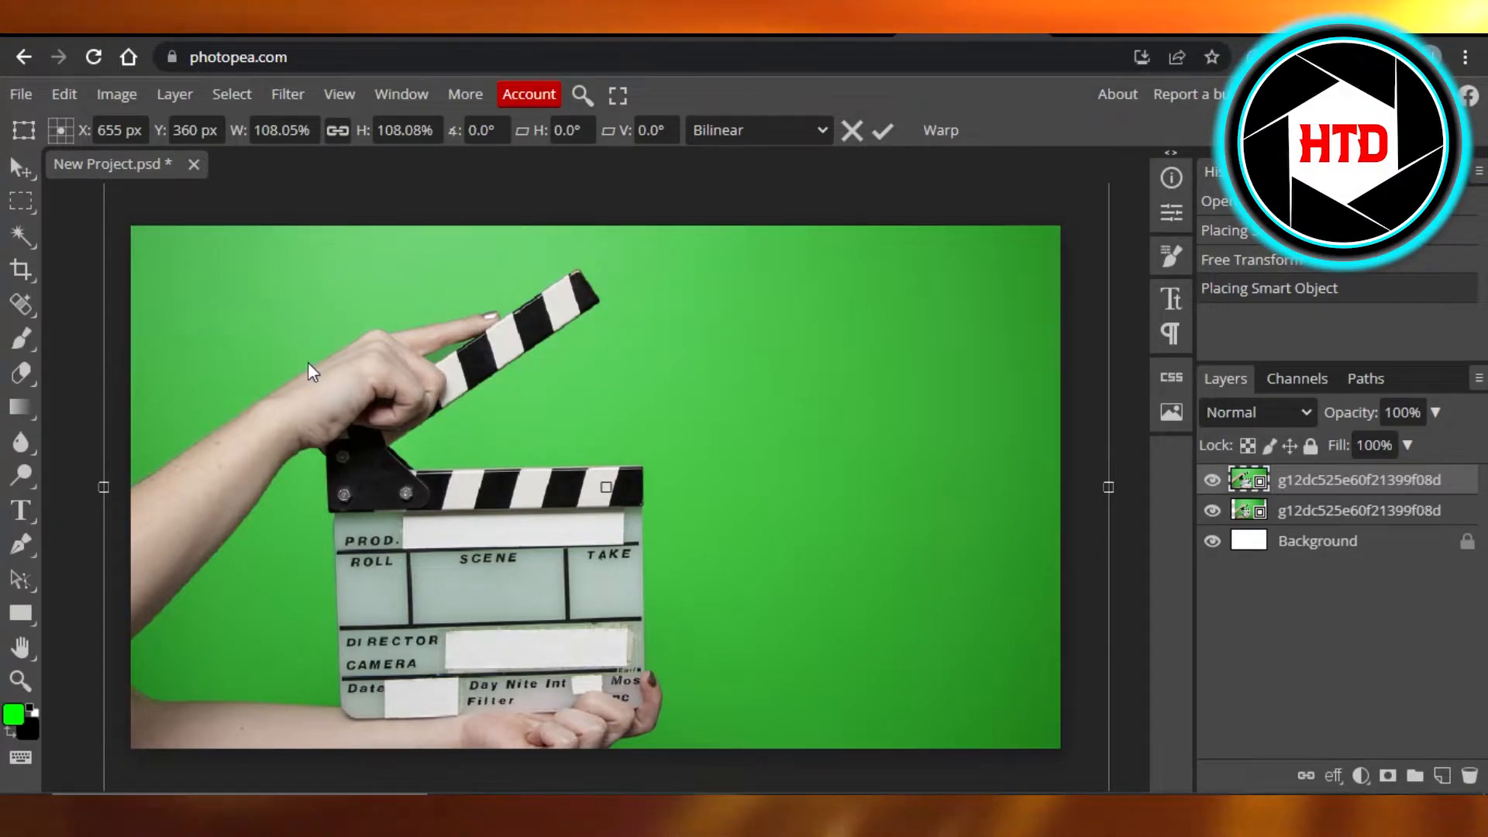
mouse_move(223, 108)
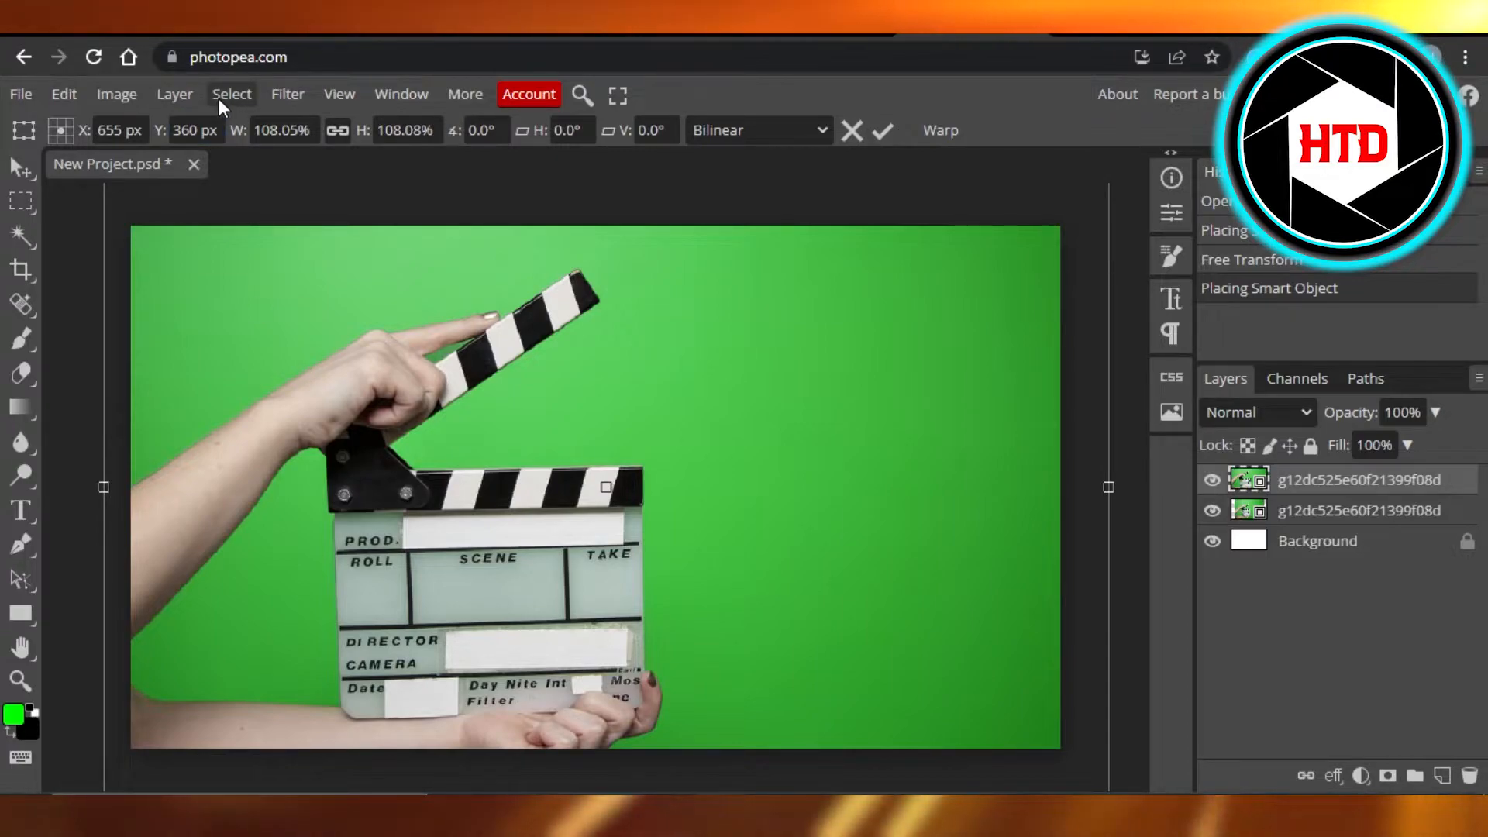
mouse_move(301, 103)
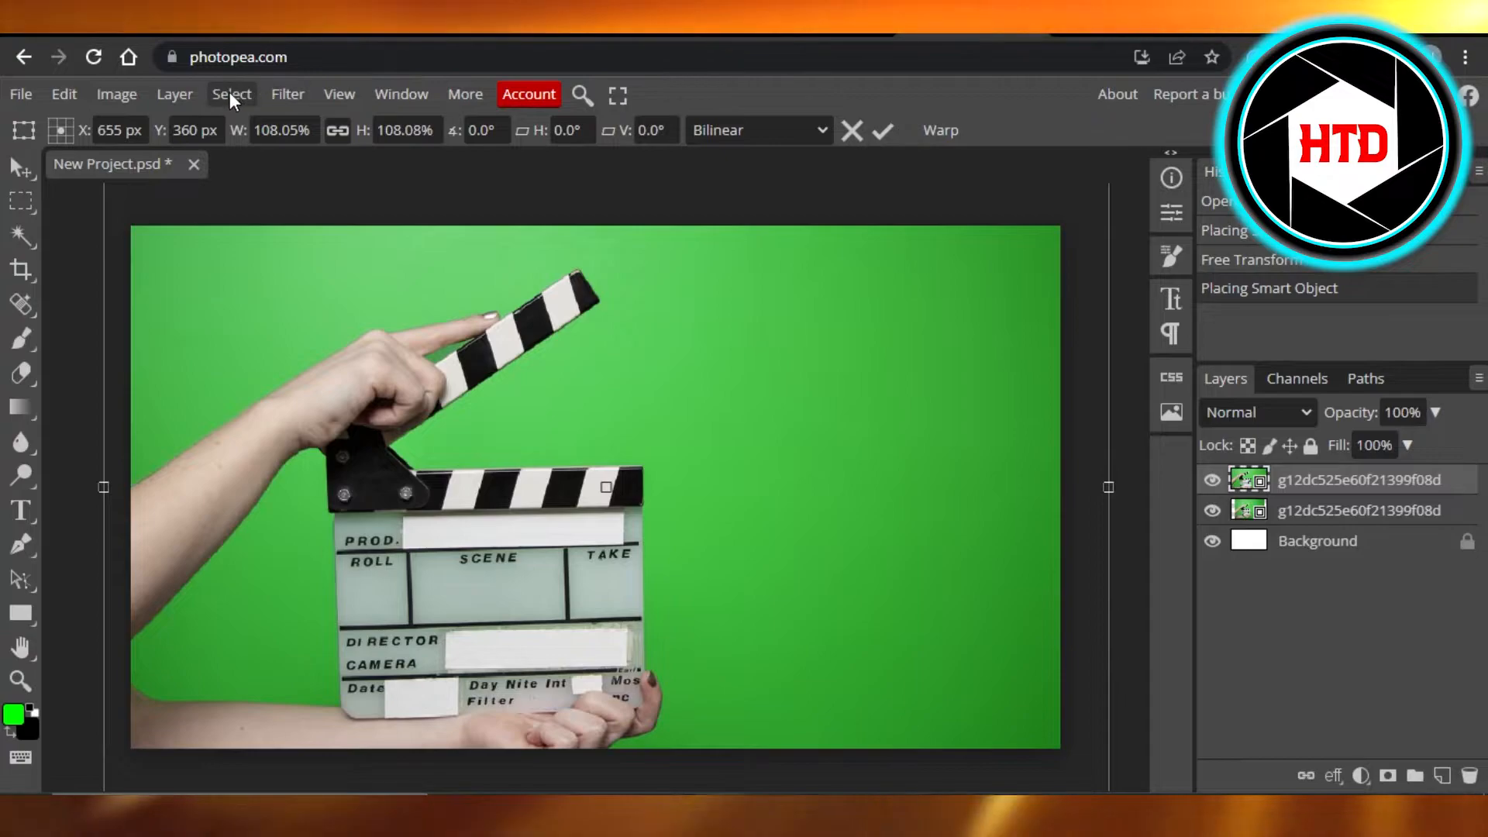
Open Color Range, preview Shadows, Midtones and Highlights, then return to Sampled Colors at fuzziness 200.
left_click(232, 94)
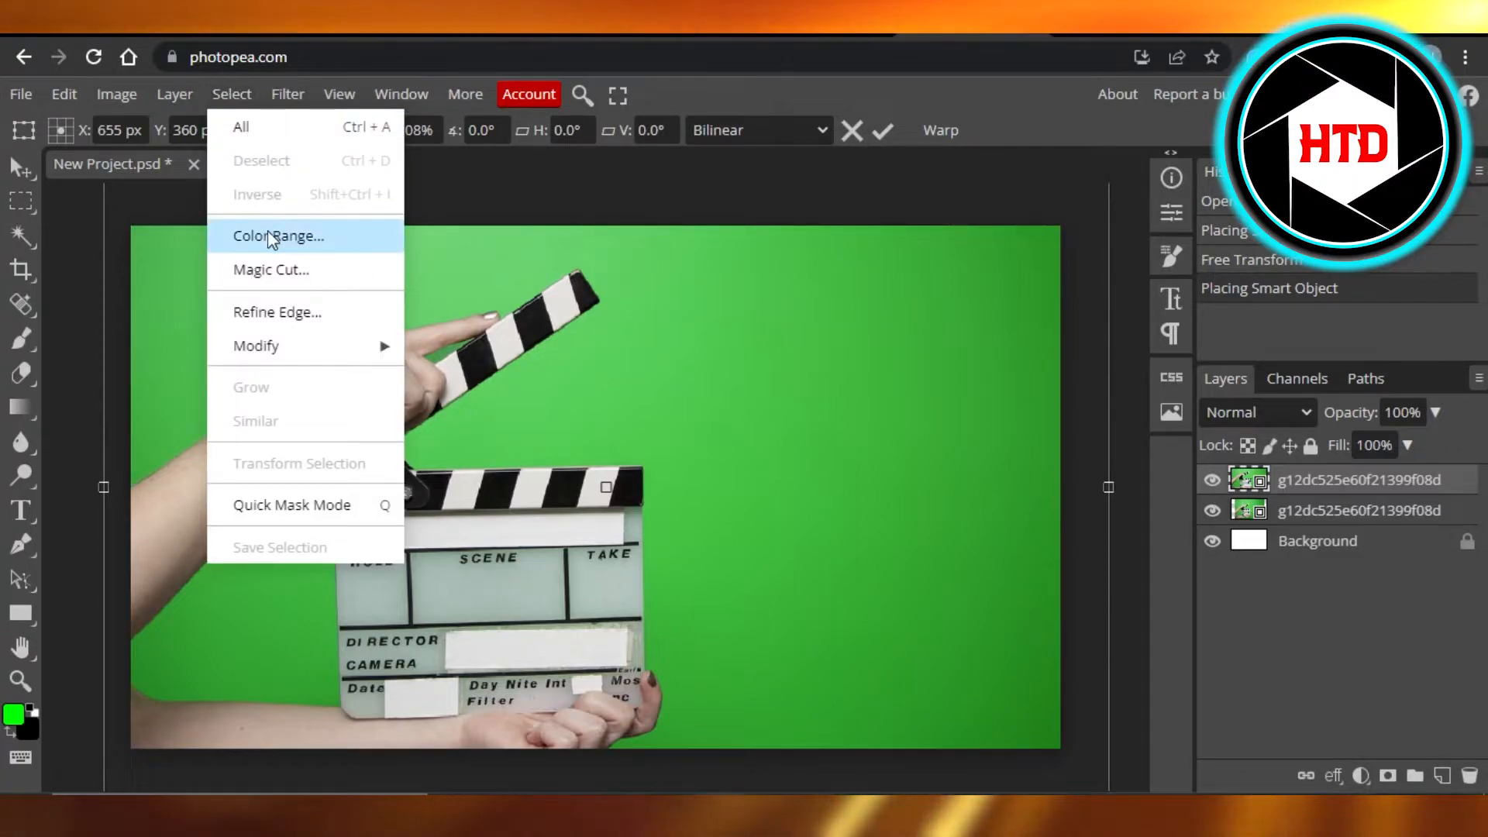
left_click(277, 235)
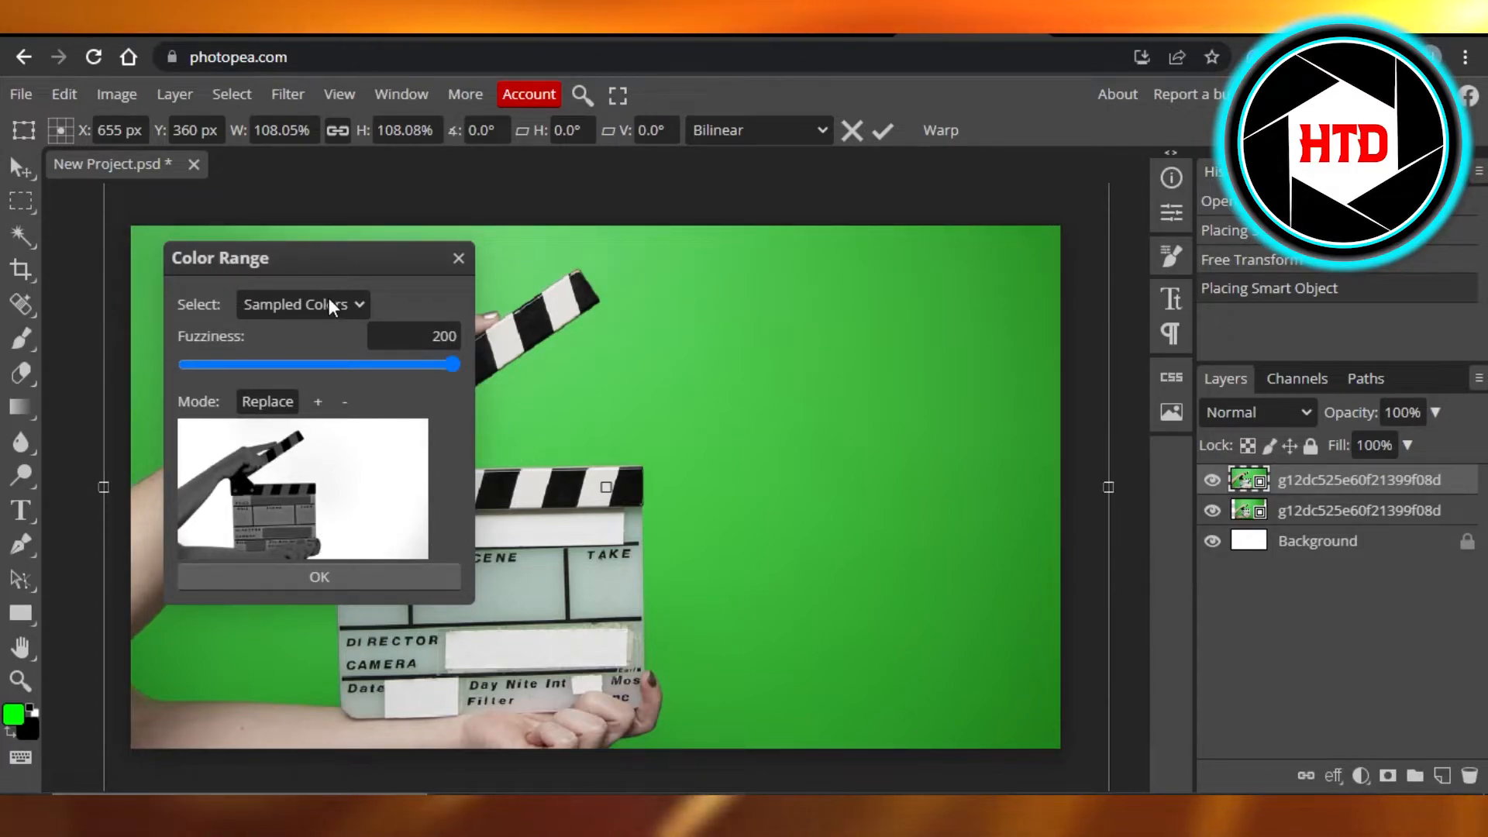
left_click(303, 304)
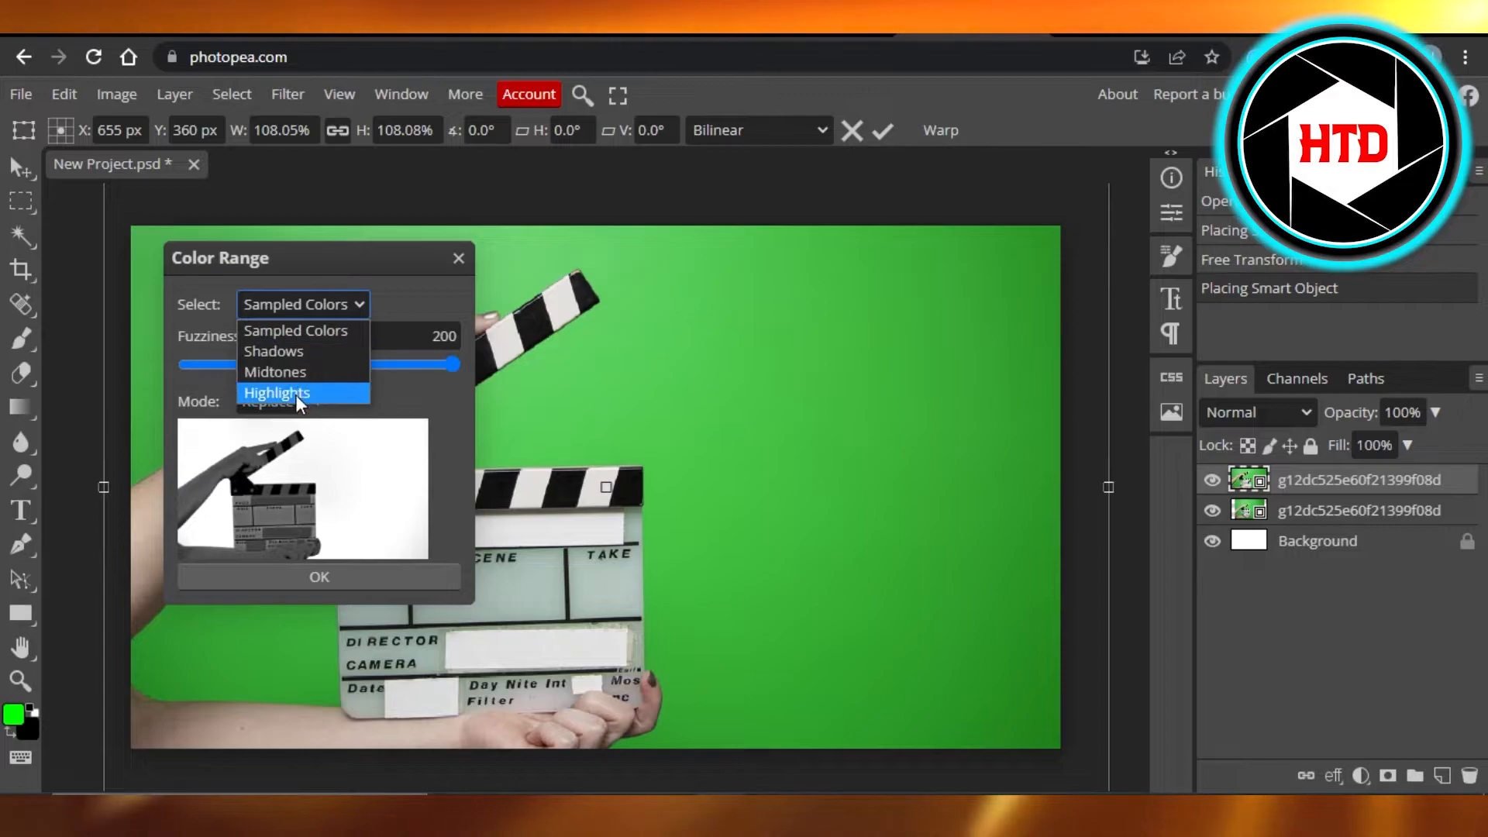
mouse_move(272, 351)
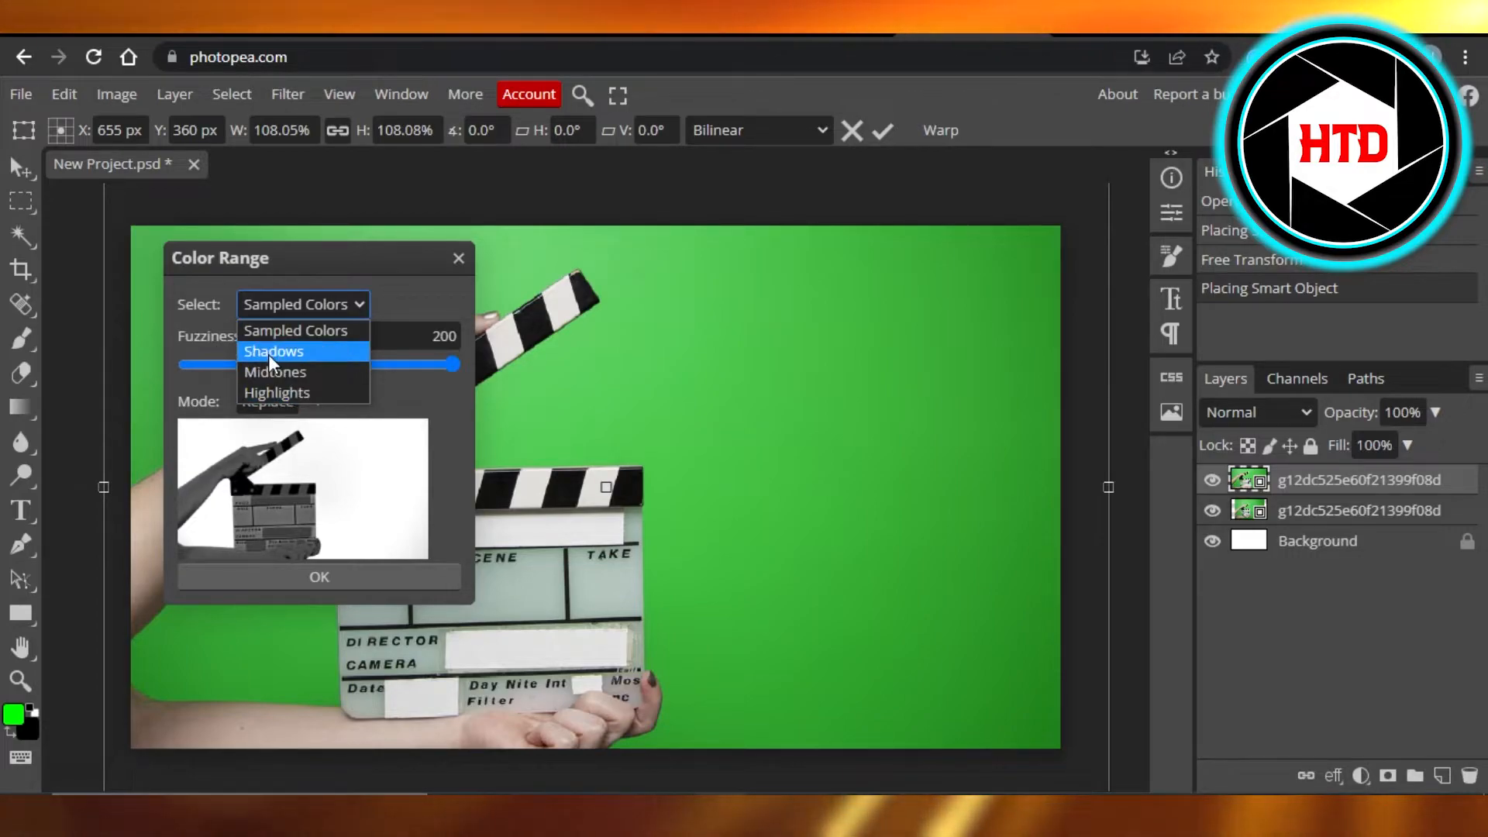
left_click(273, 351)
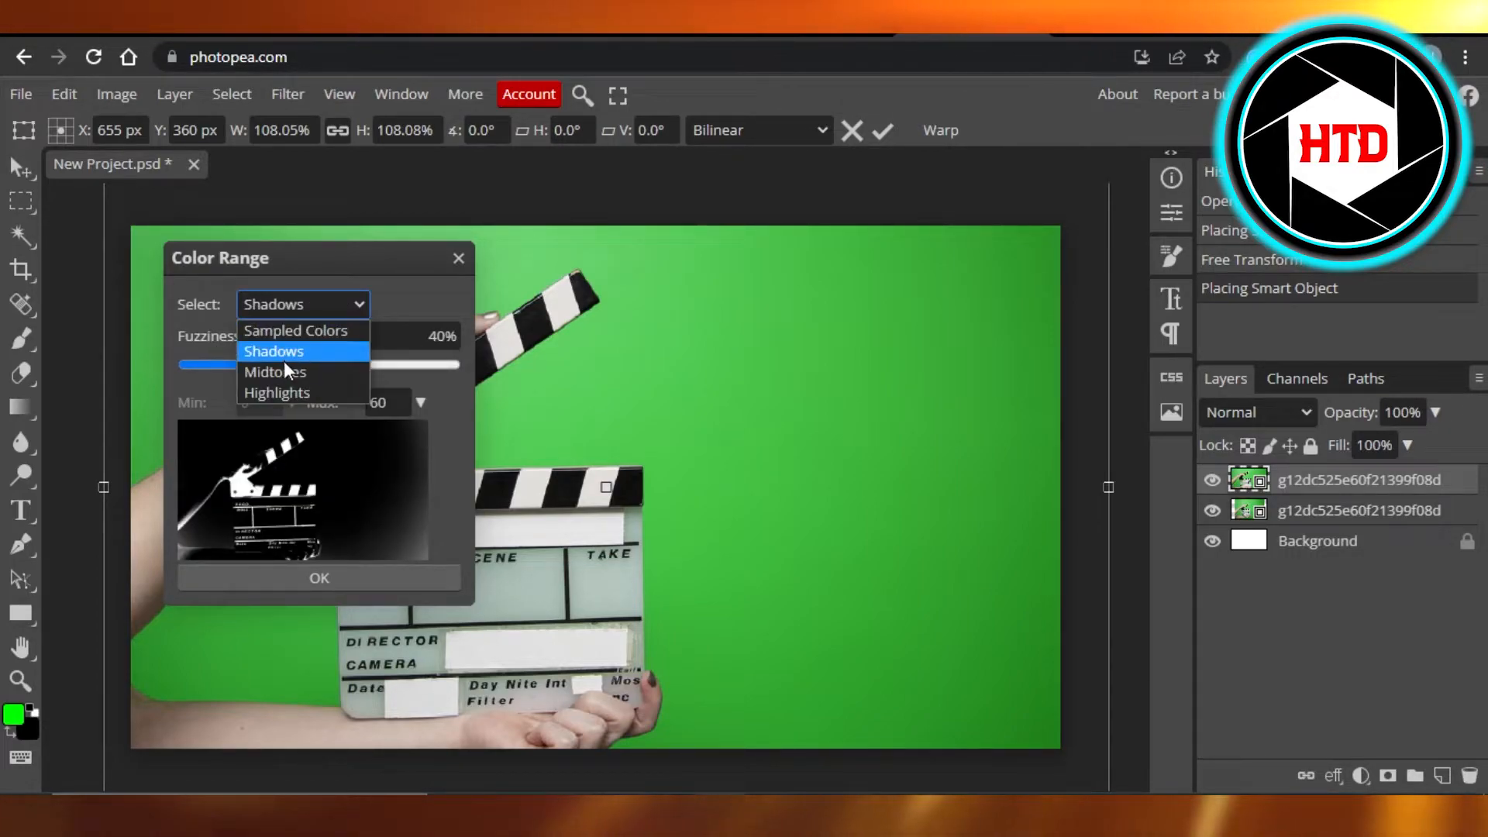
left_click(274, 371)
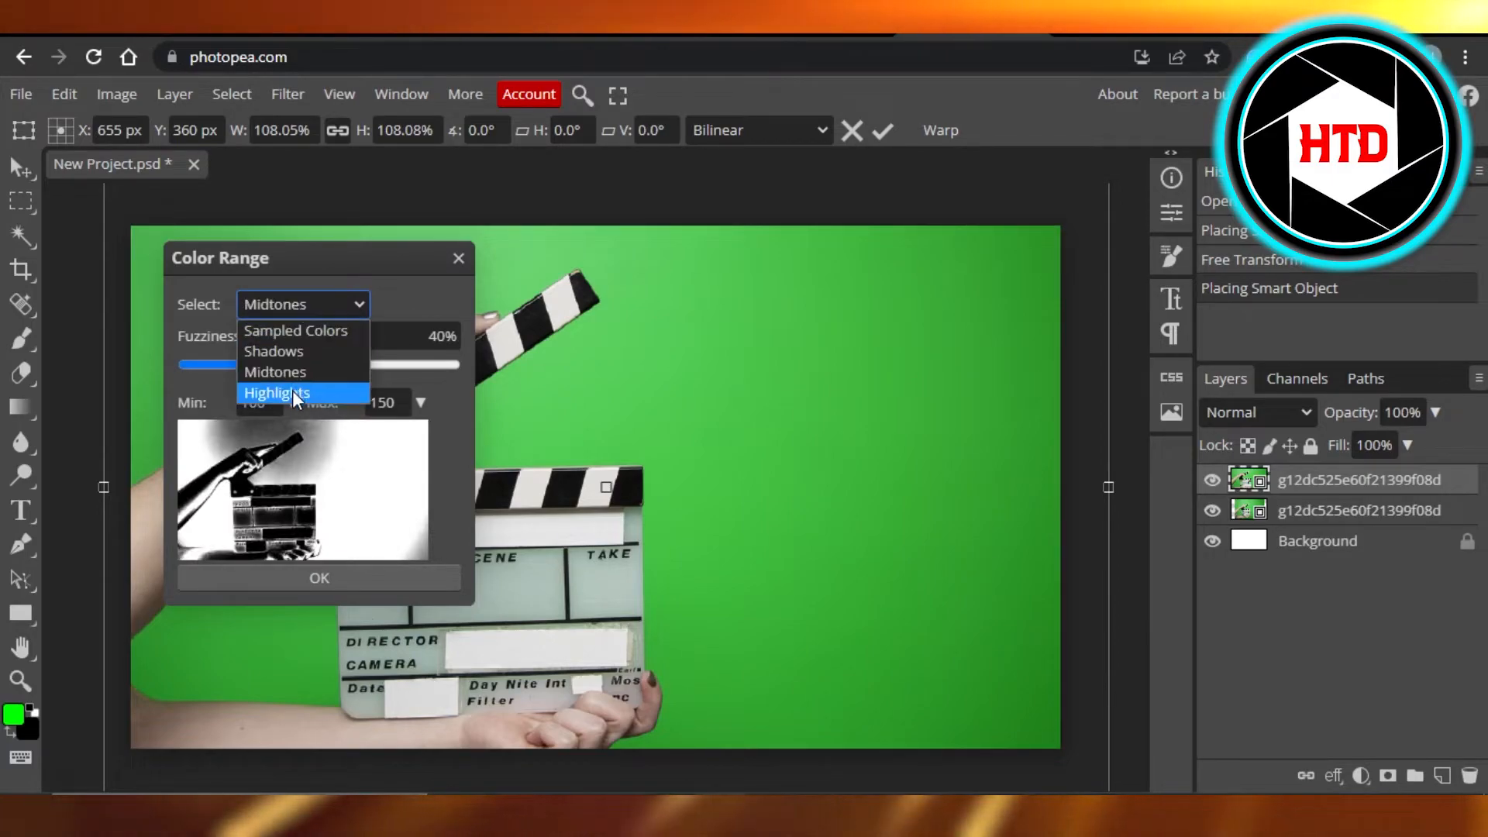
left_click(276, 392)
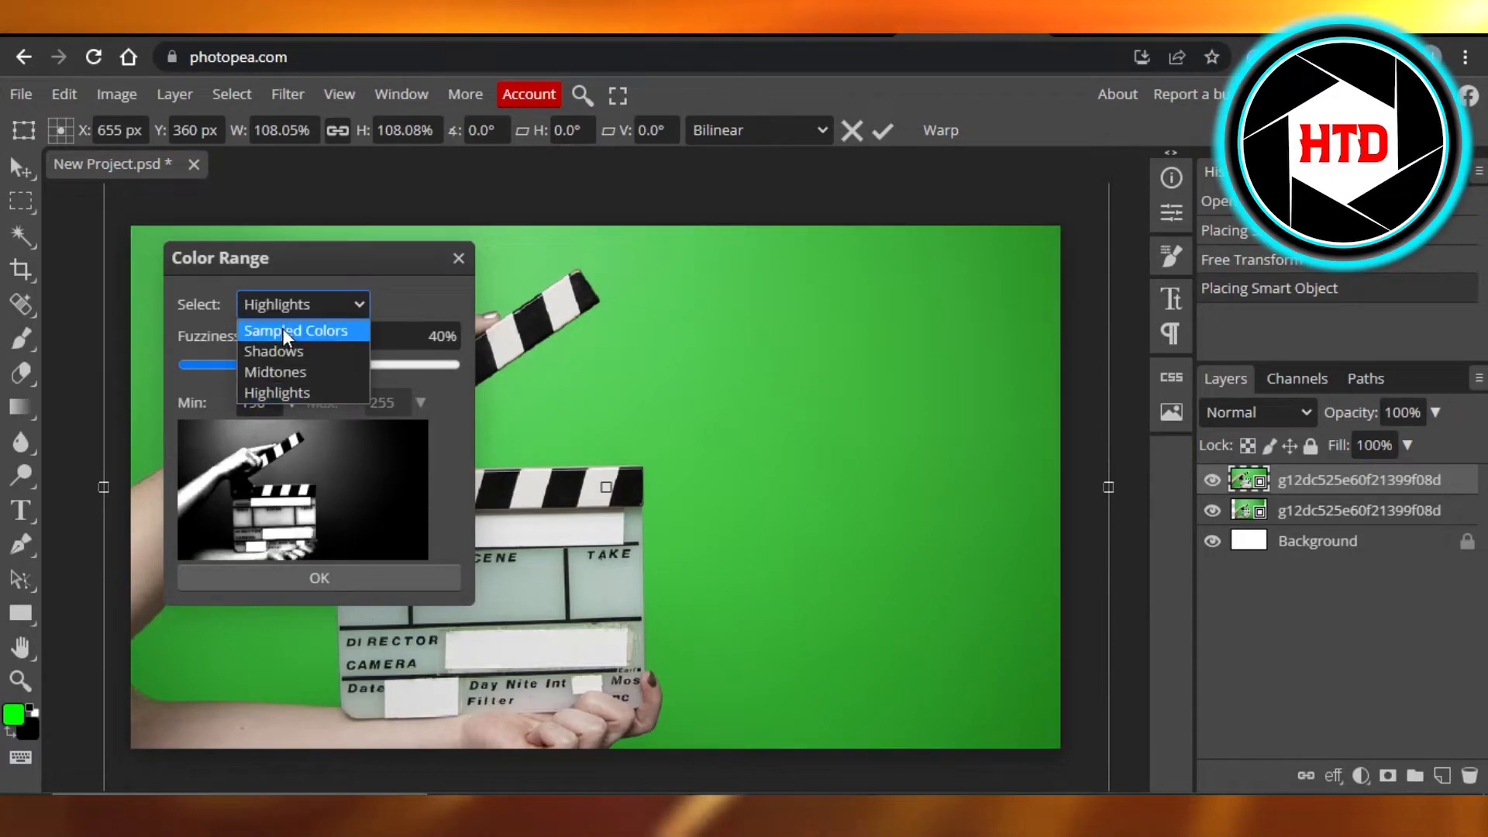
left_click(296, 330)
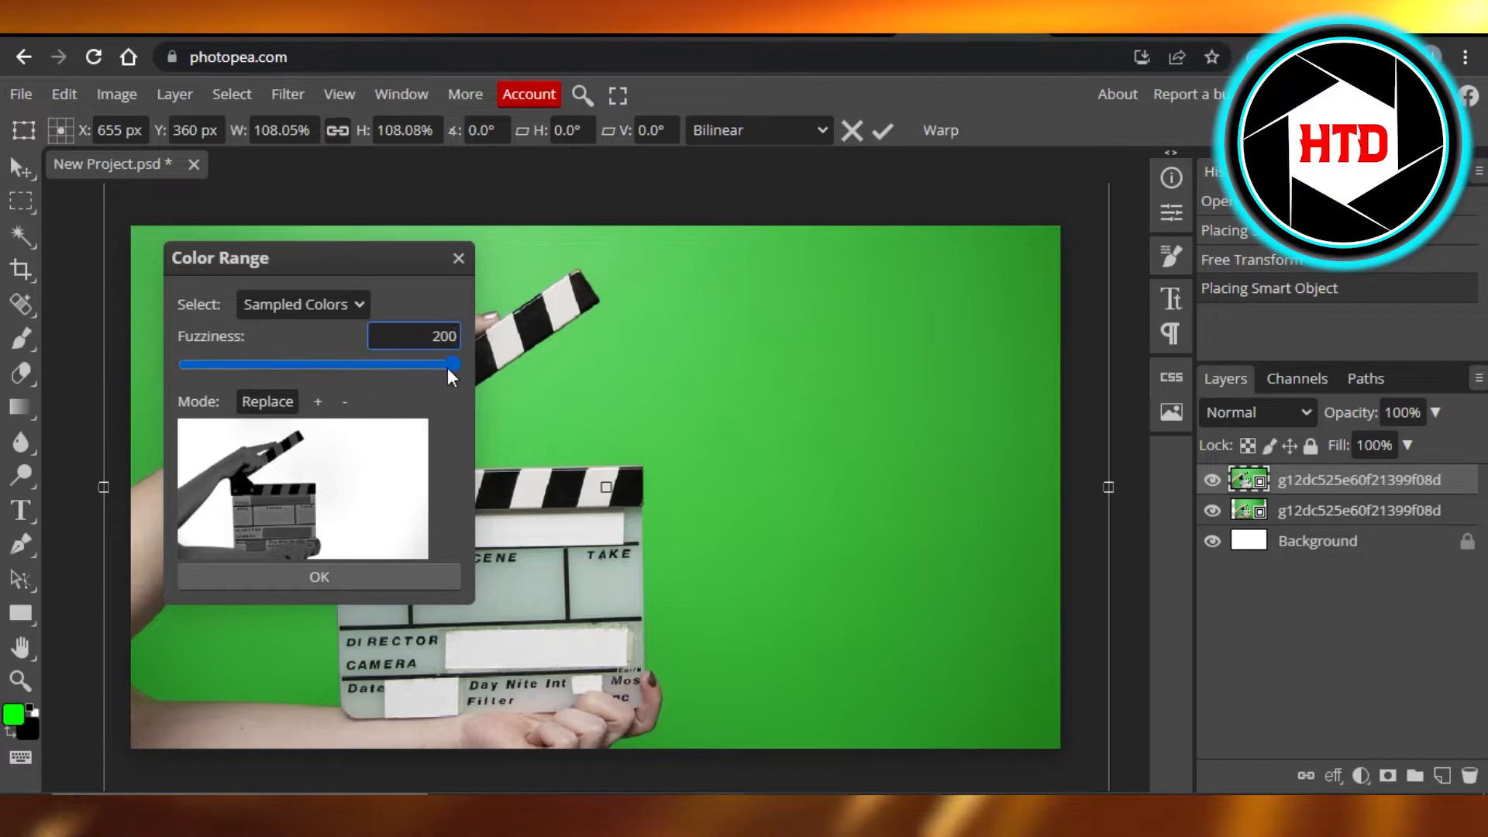
left_click_drag(451, 364, 228, 365)
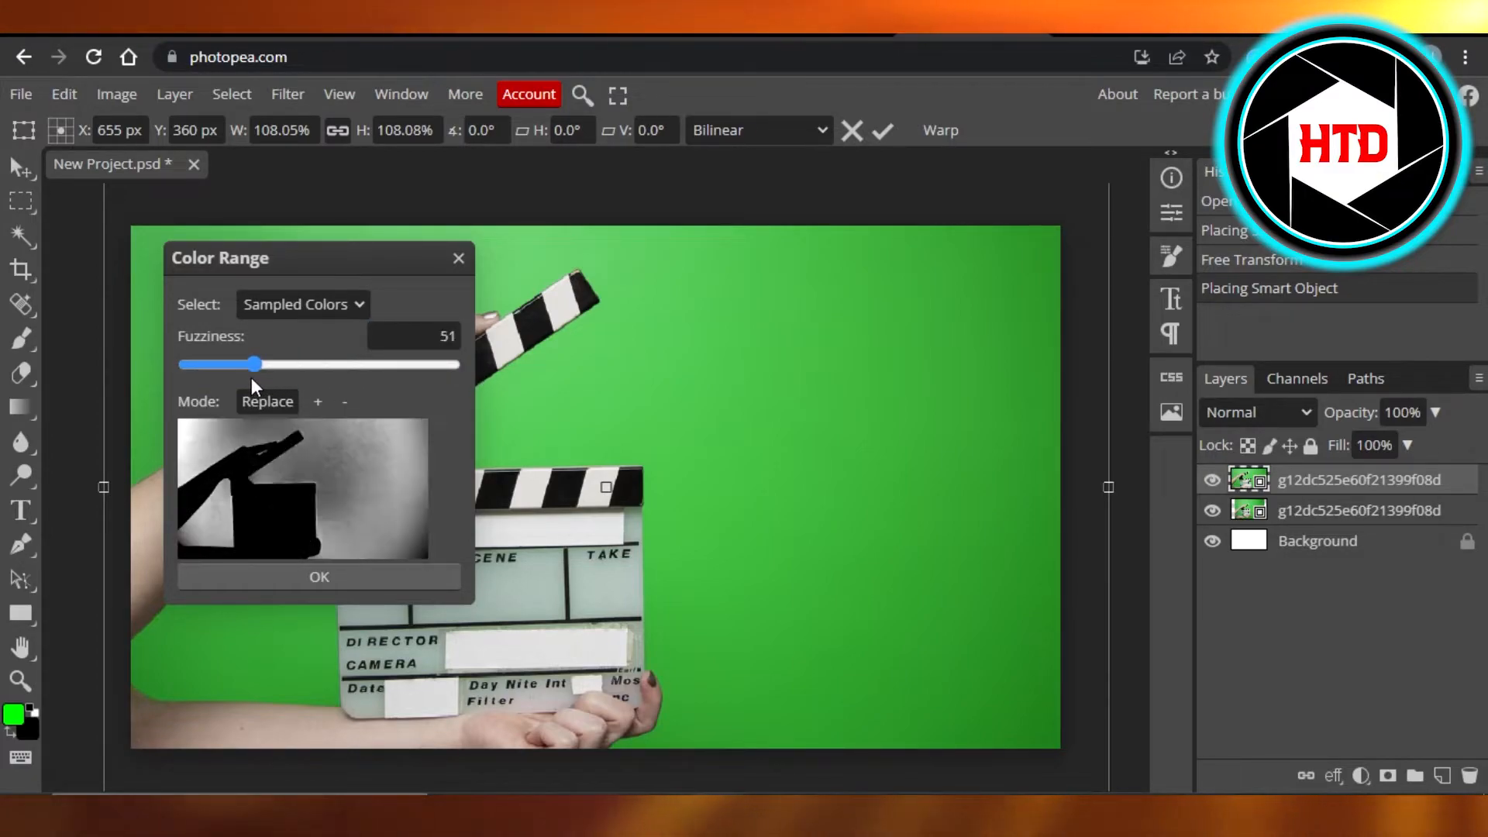
left_click_drag(228, 363, 451, 363)
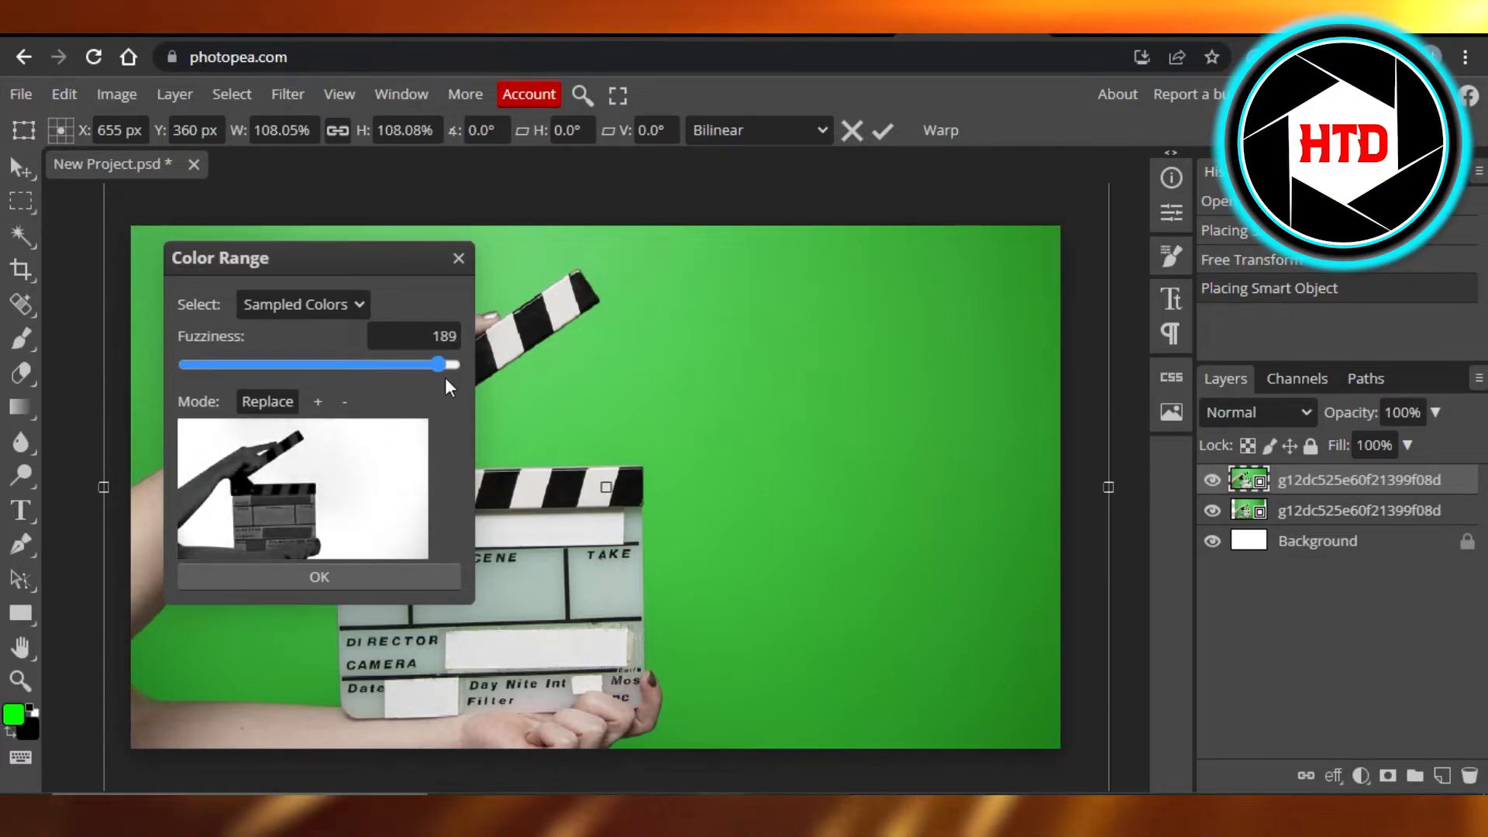
left_click_drag(437, 364, 185, 364)
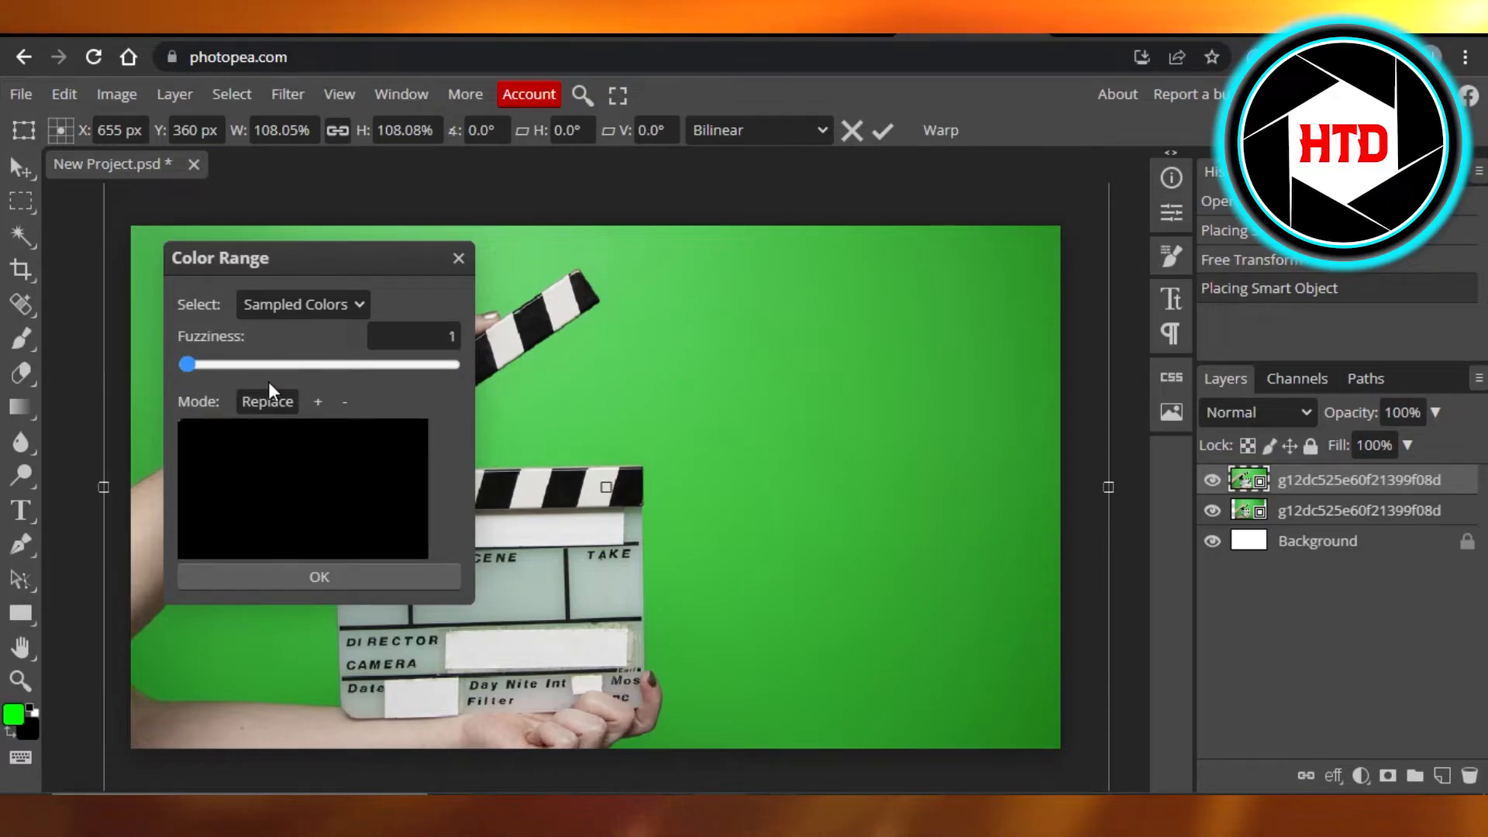
left_click_drag(186, 364, 305, 364)
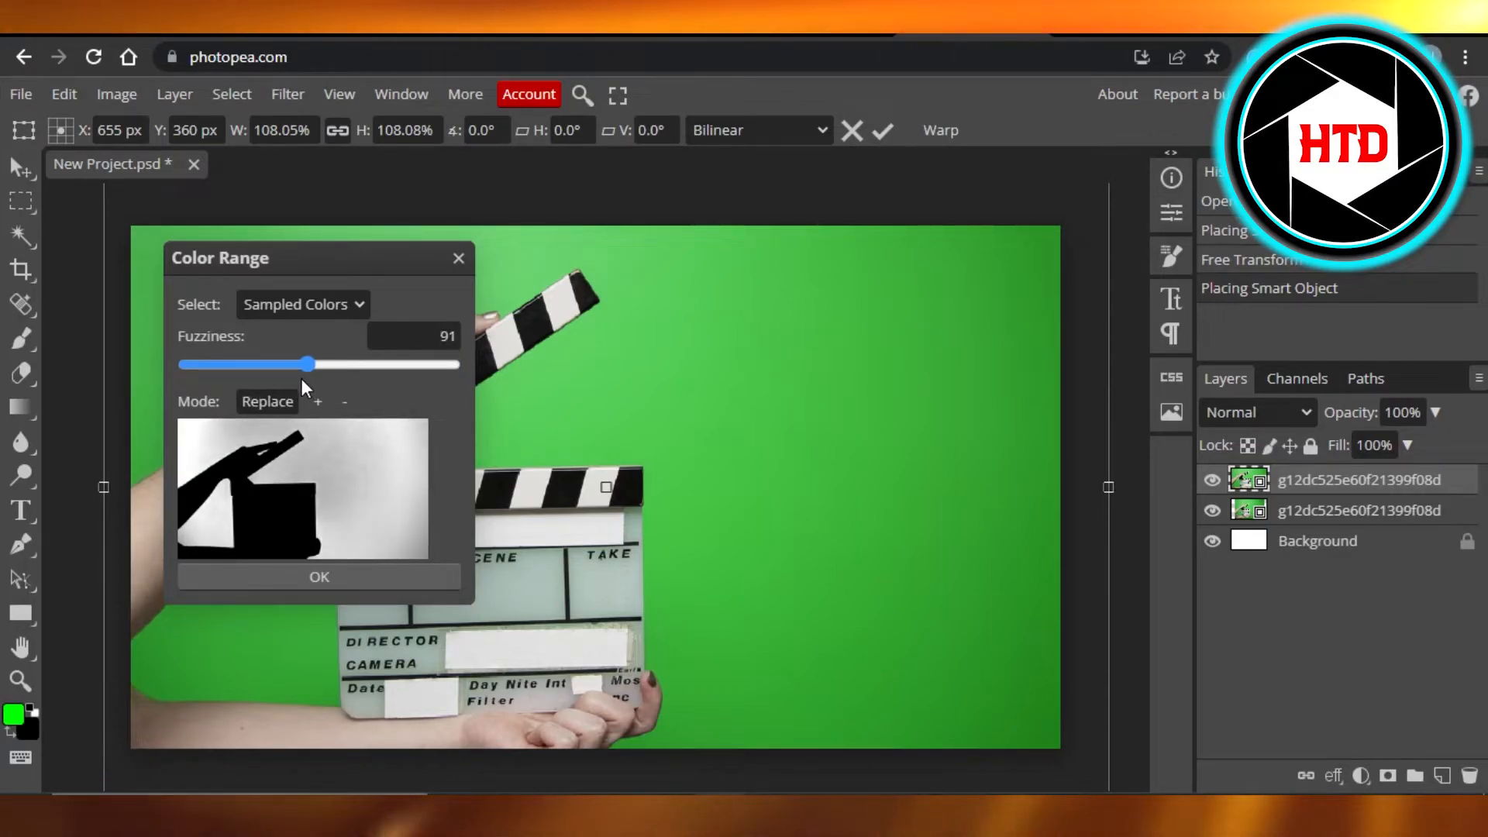
left_click_drag(305, 364, 418, 363)
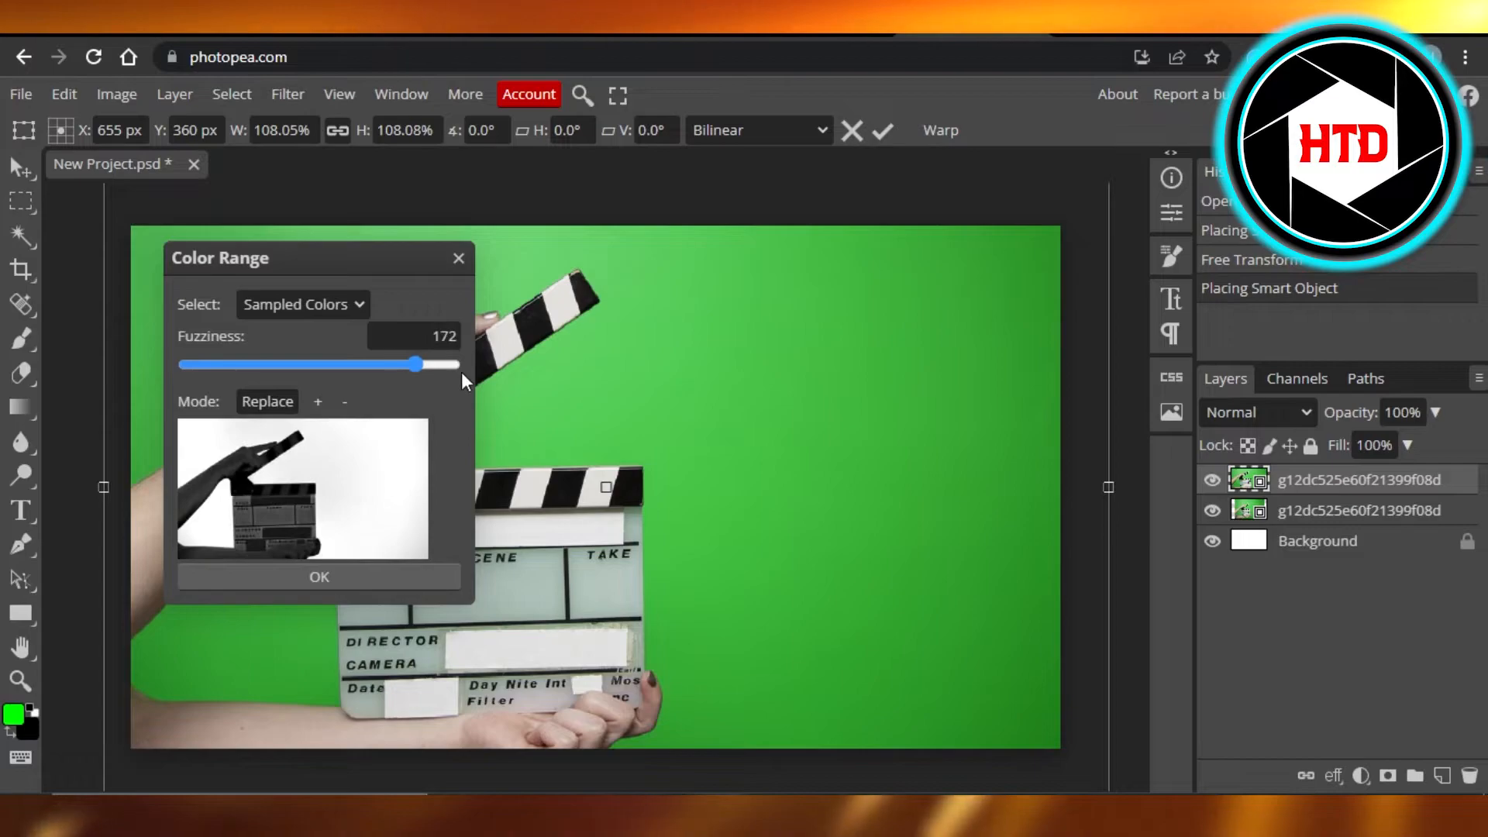
left_click_drag(406, 364, 458, 364)
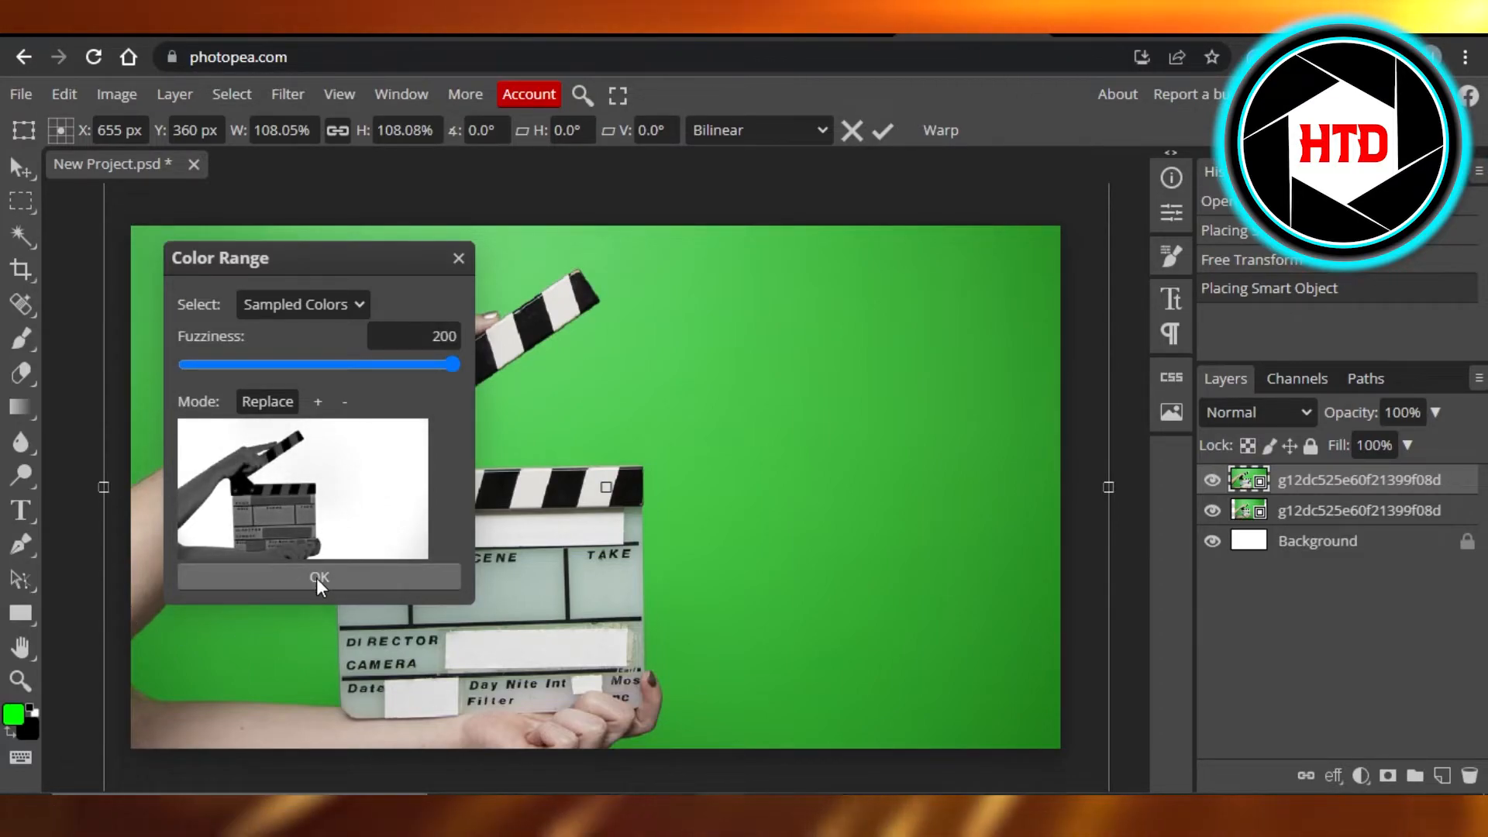
Apply the colour range selection of the green backdrop, then open the Edit menu.
left_click(318, 576)
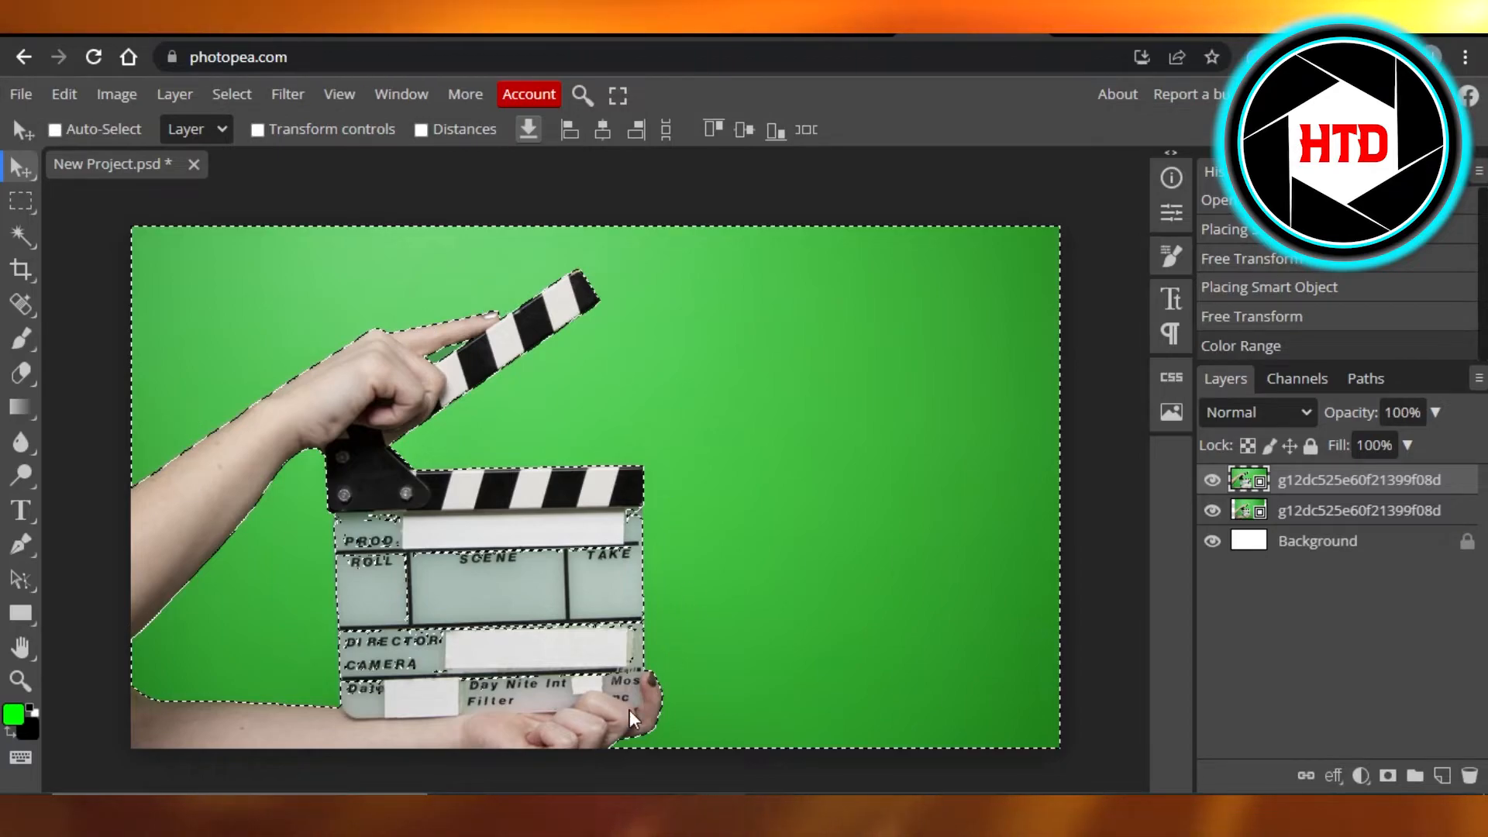
mouse_move(237, 286)
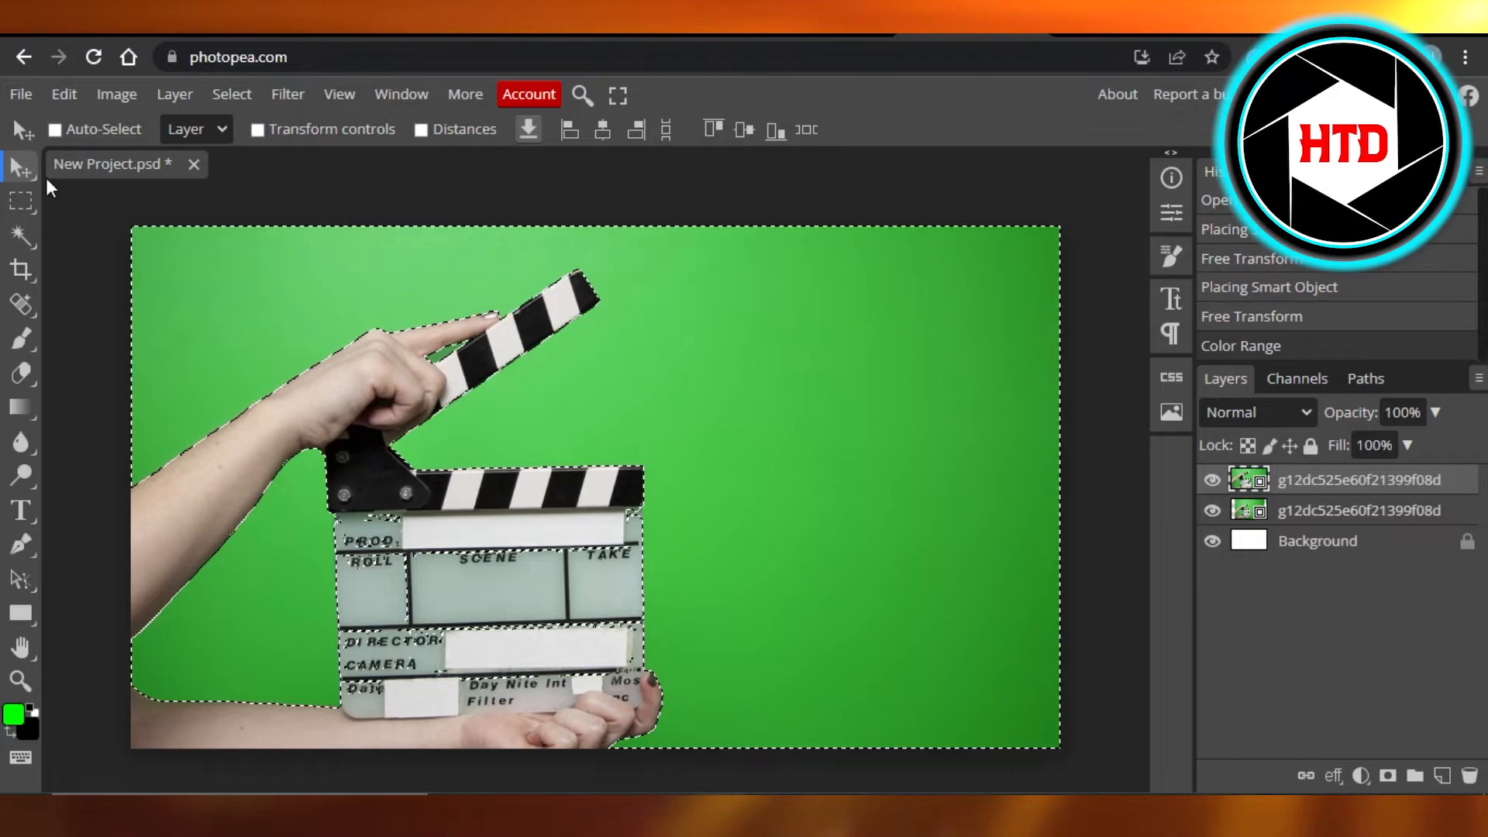
mouse_move(300, 309)
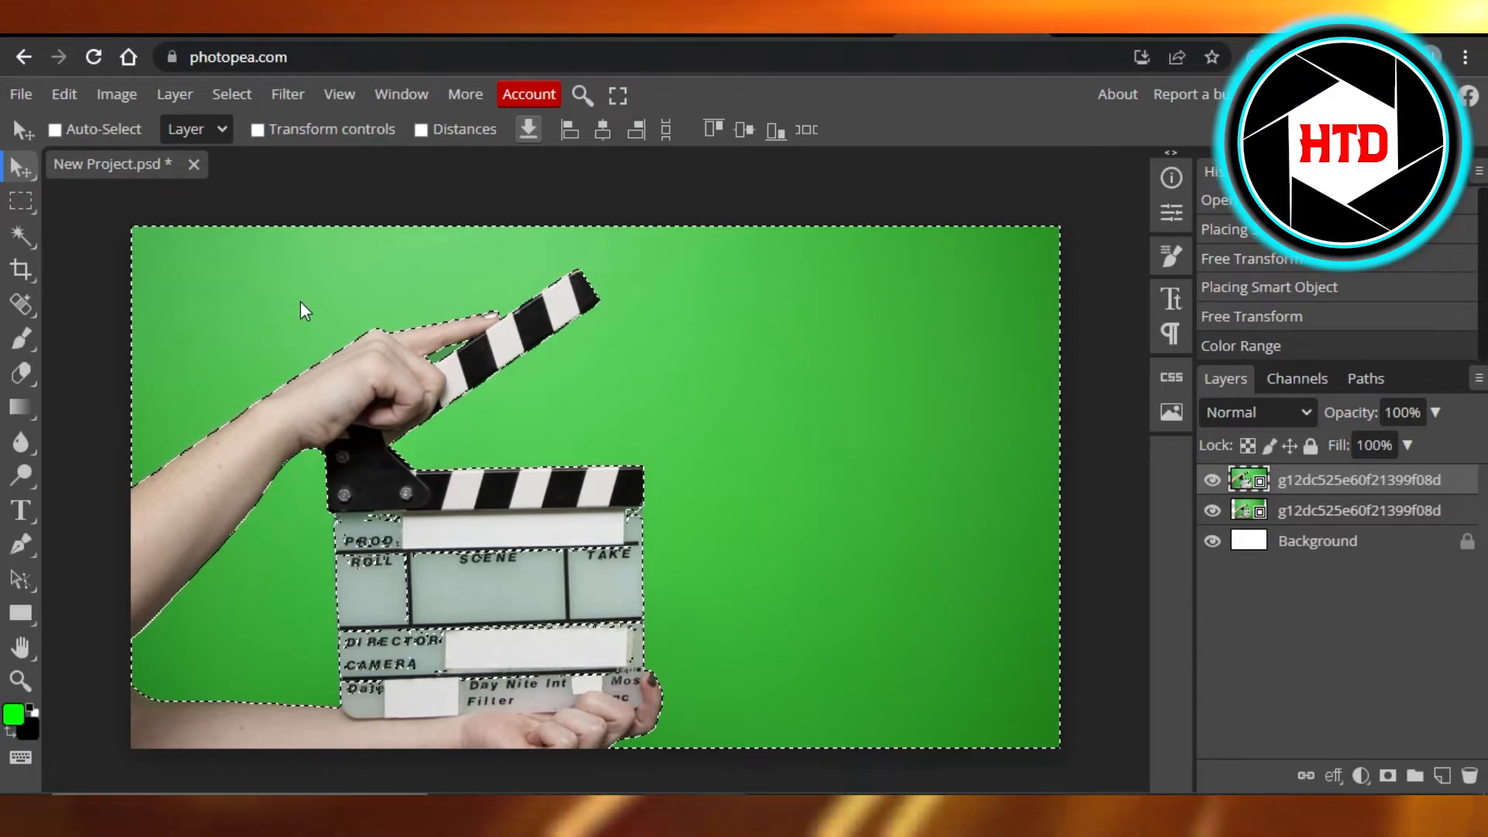
mouse_move(435, 765)
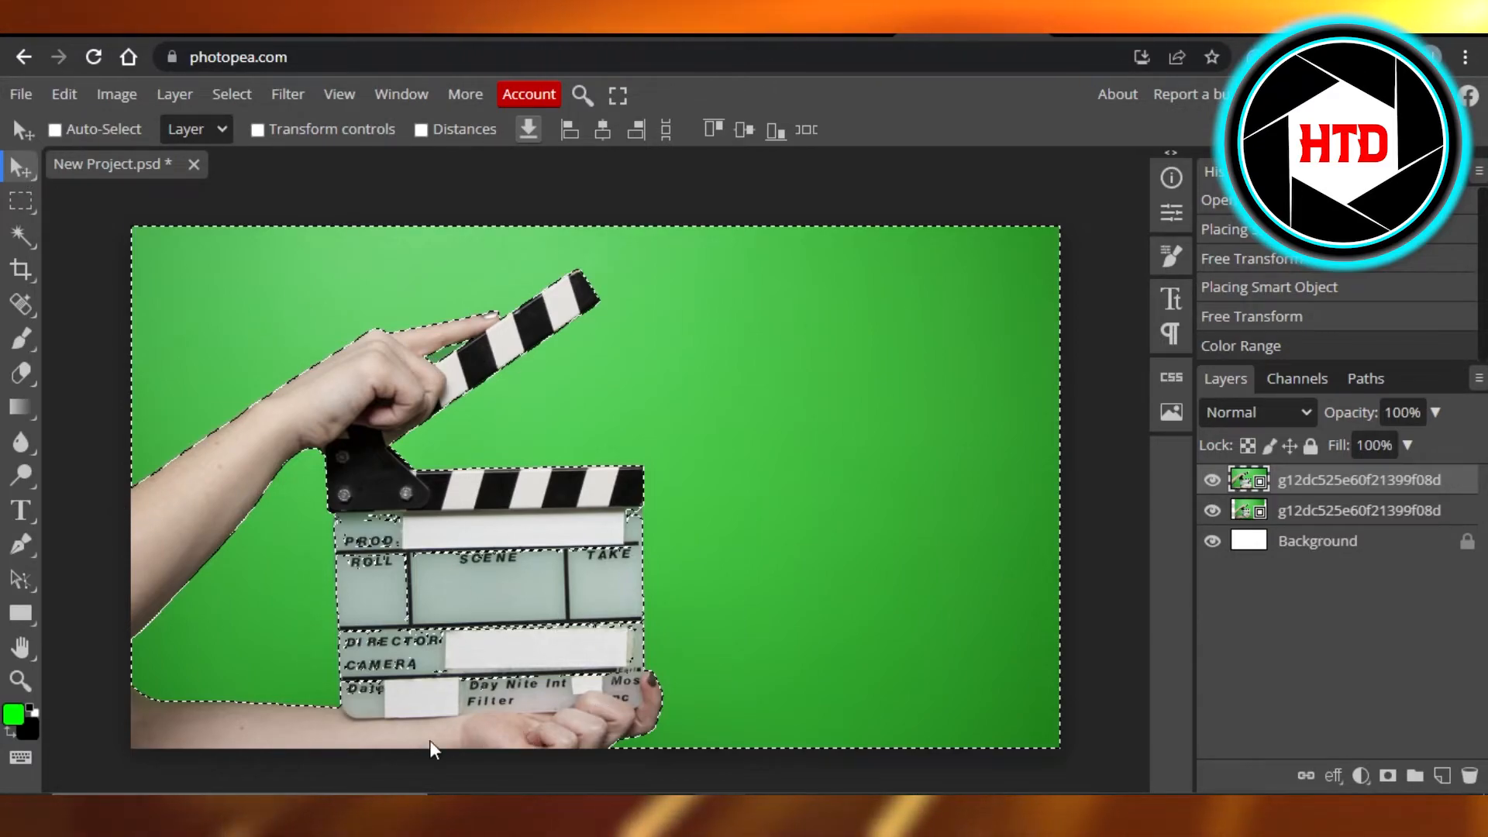
mouse_move(538, 424)
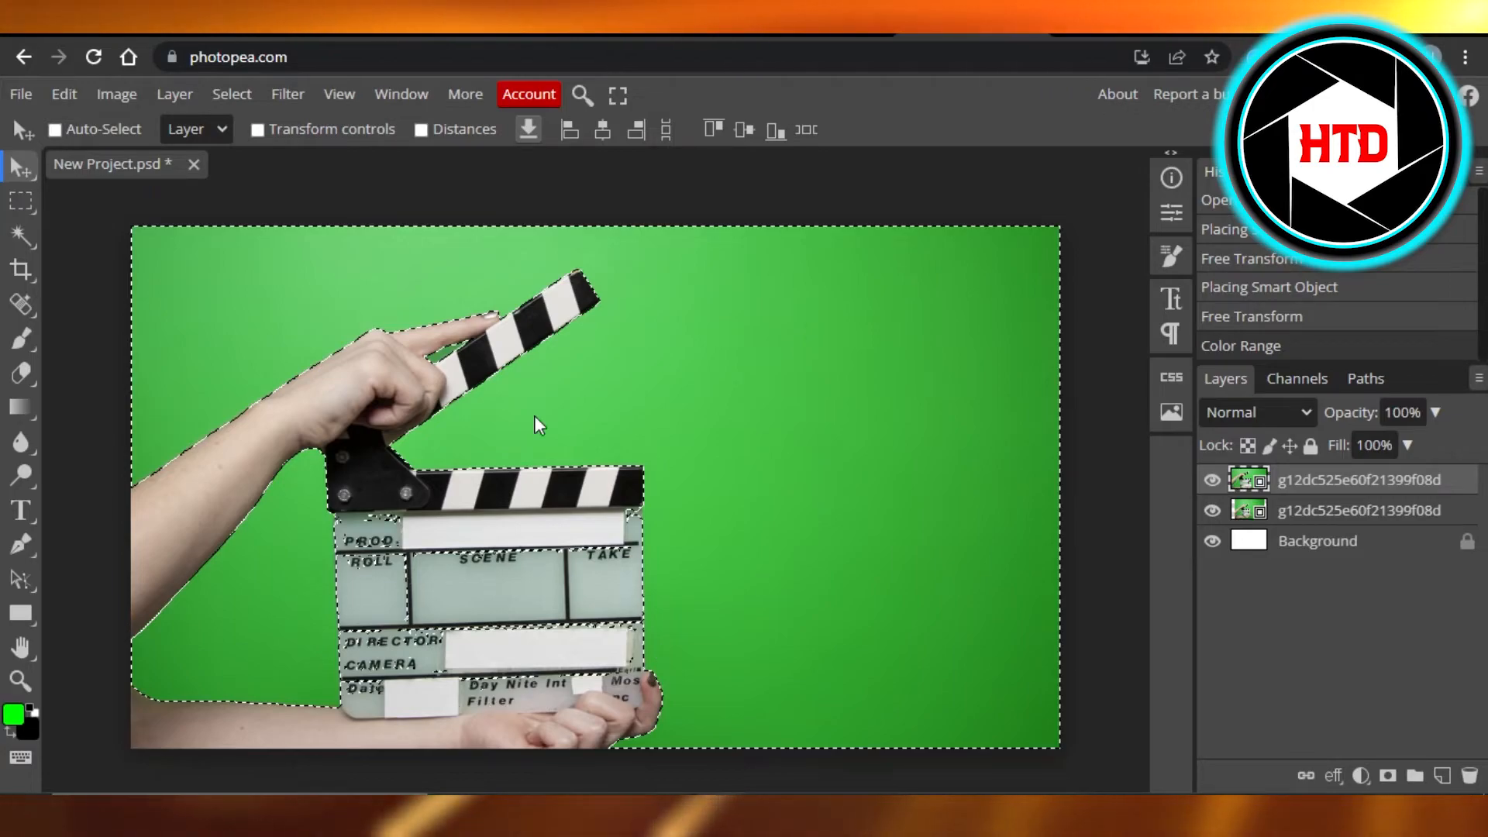
mouse_move(159, 317)
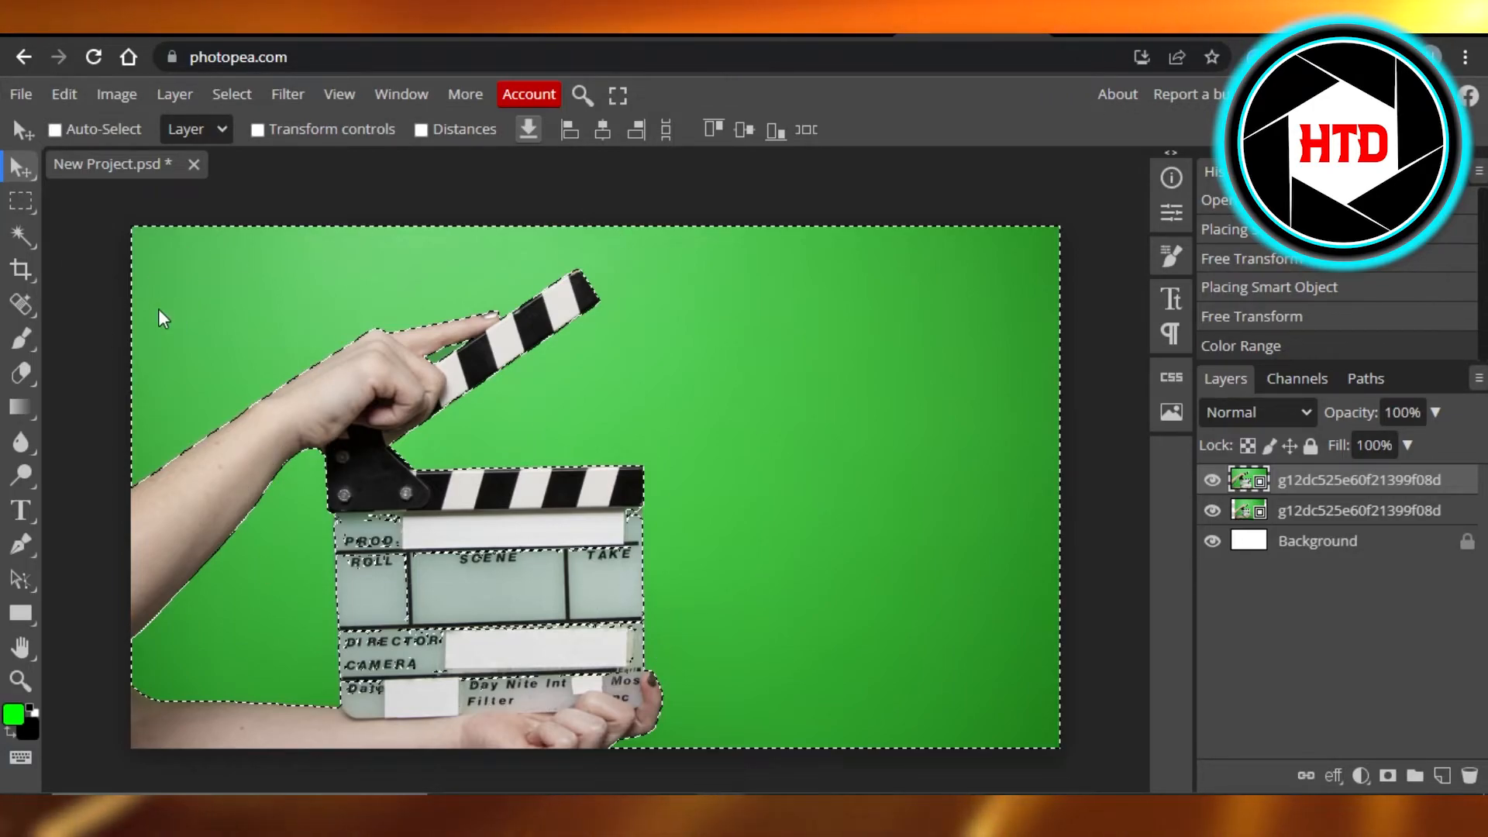
mouse_move(535, 368)
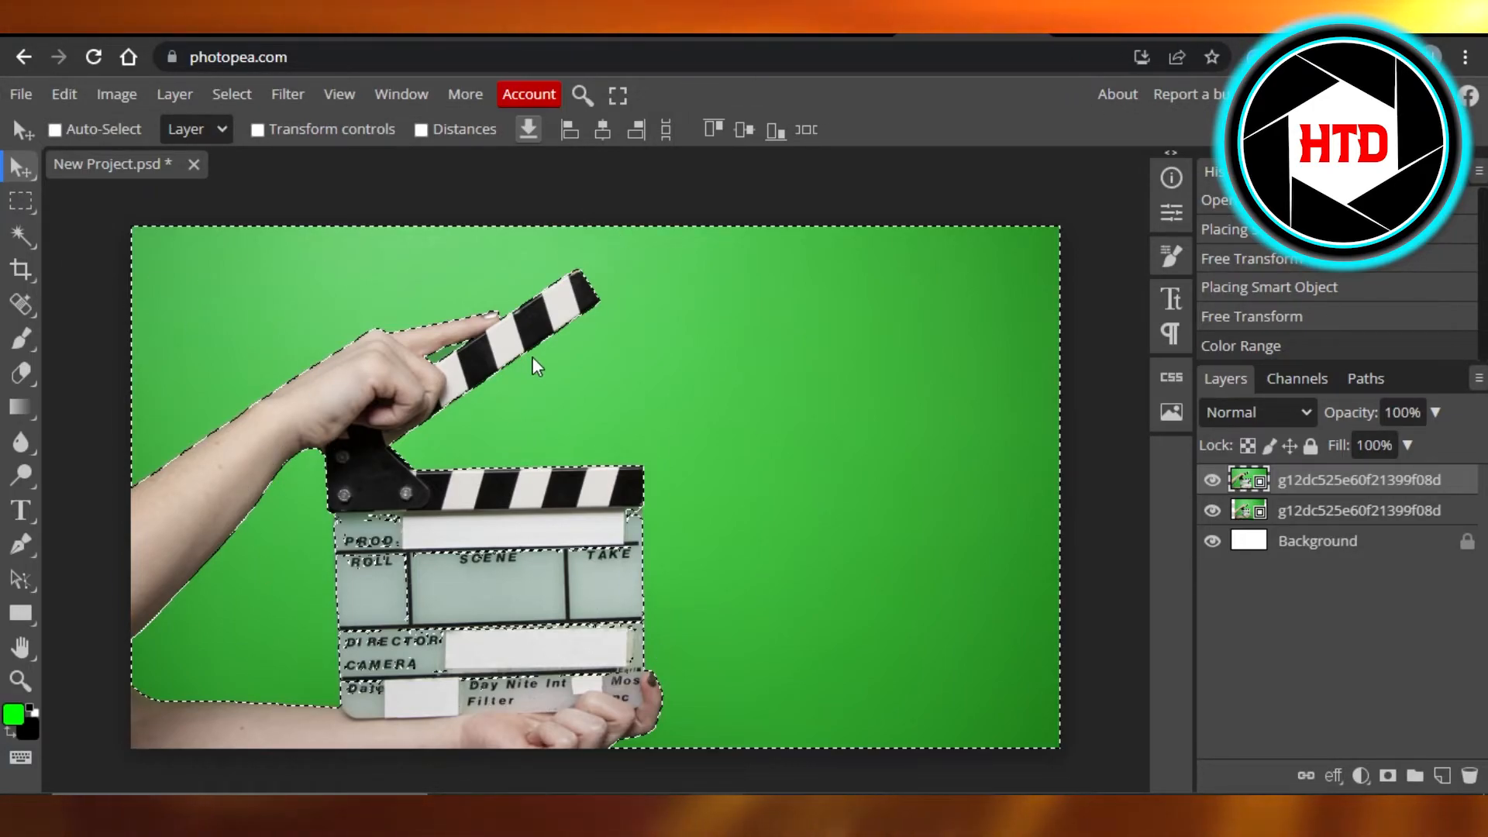
left_click(64, 115)
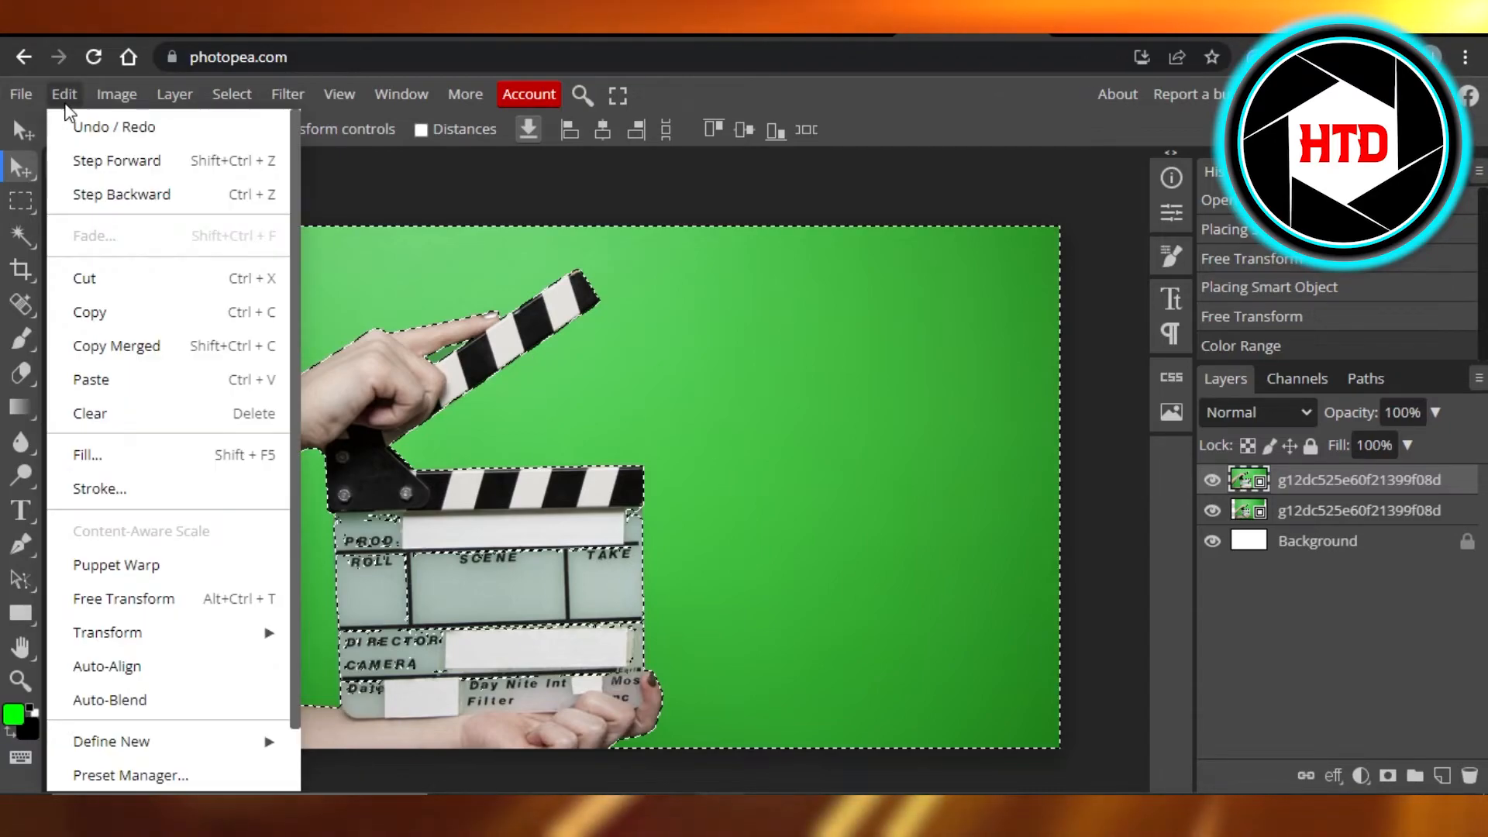